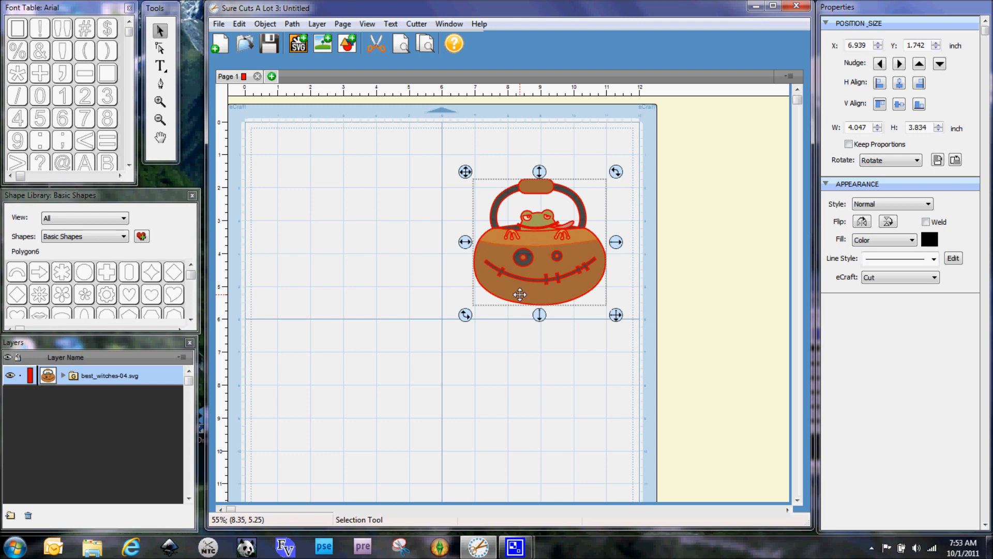
{"action": "mouse_move", "coordinate": [646, 193]}
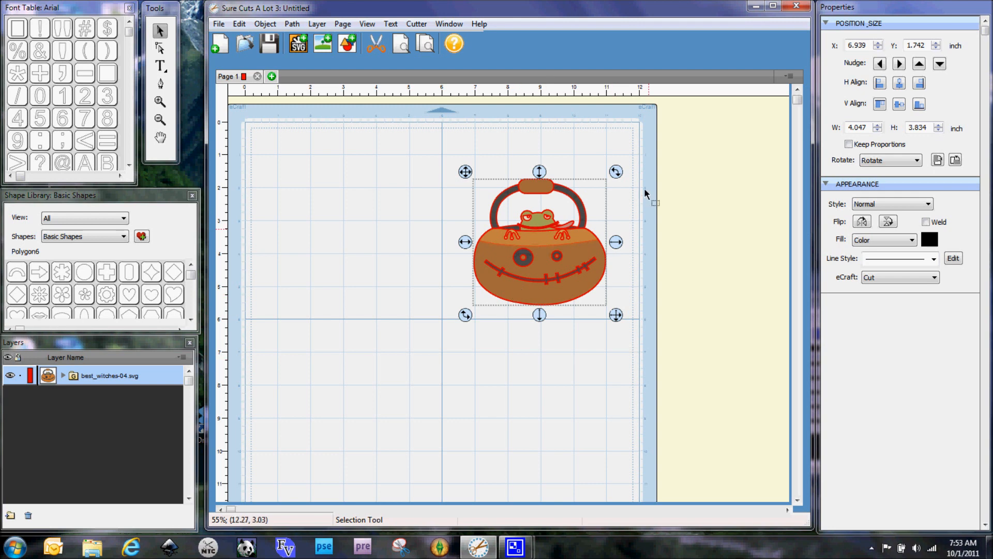
{"action": "mouse_move", "coordinate": [599, 337]}
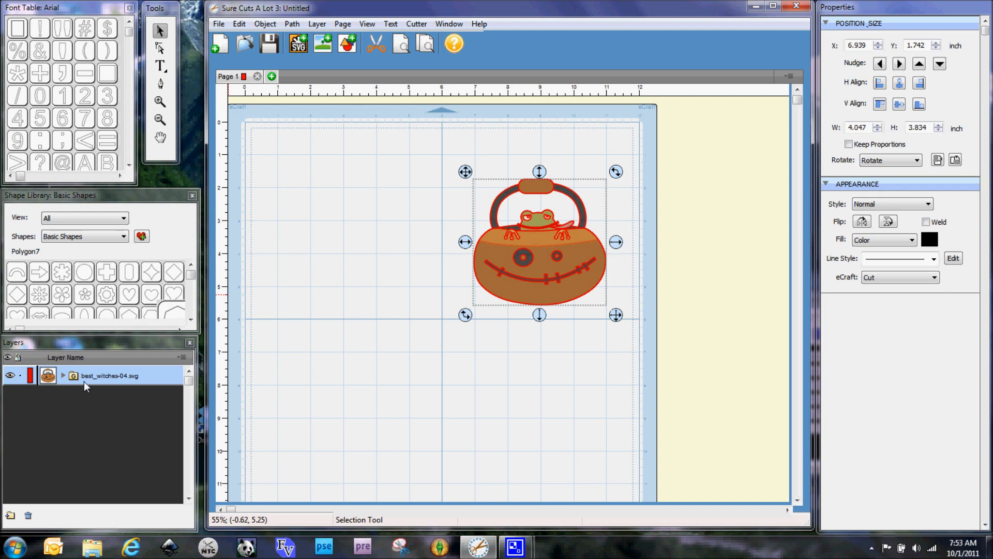
{"action": "mouse_move", "coordinate": [108, 381]}
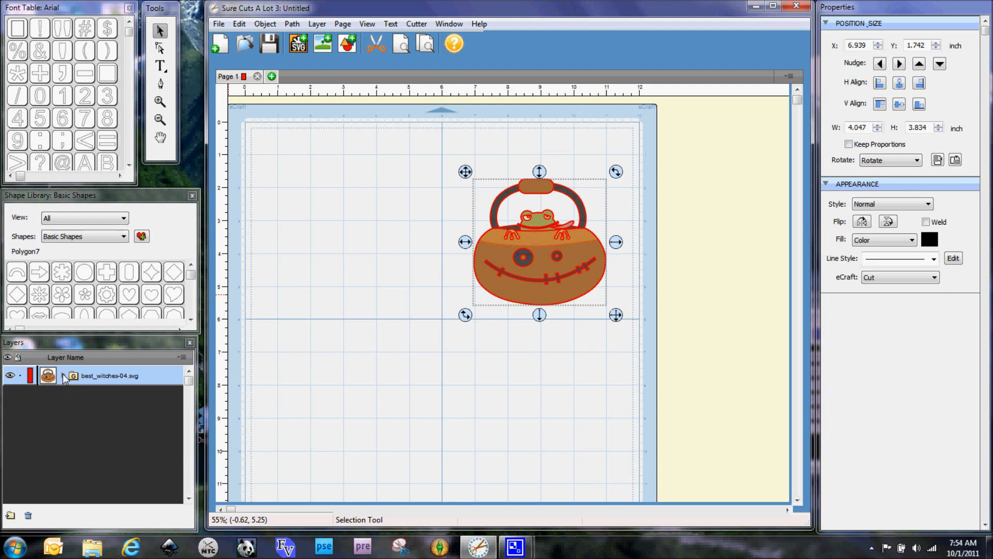
Step: Paste a second copy of the cauldron artwork below the original, checking the group's sublayers in Layers
{"action": "left_click", "coordinate": [63, 374]}
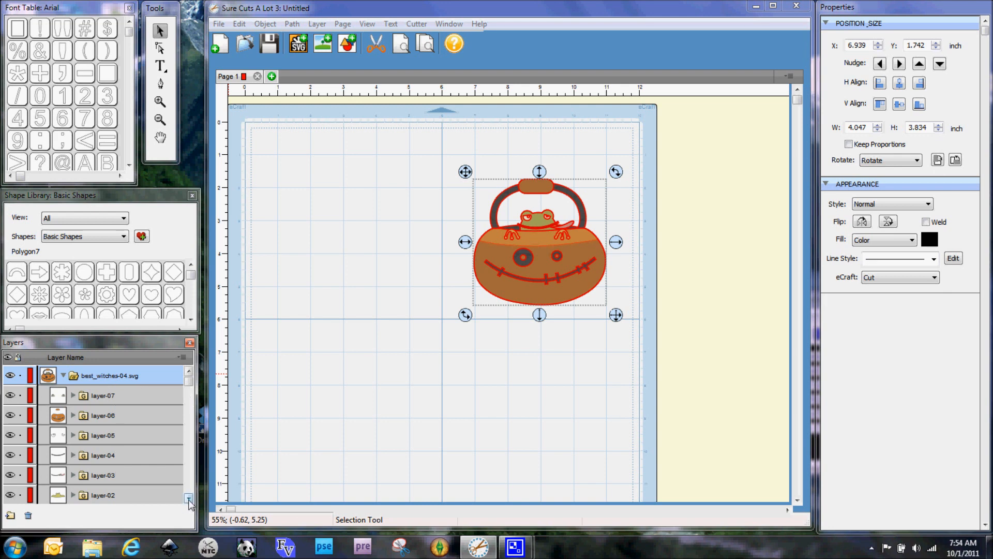
{"action": "scroll", "scroll_direction": "down", "scroll_amount": 3}
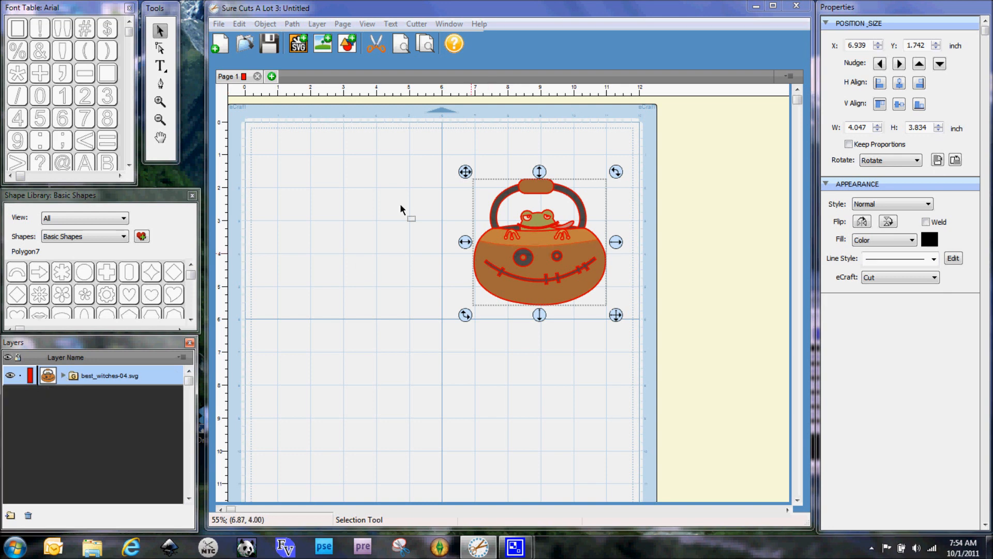
{"action": "left_click", "coordinate": [239, 24]}
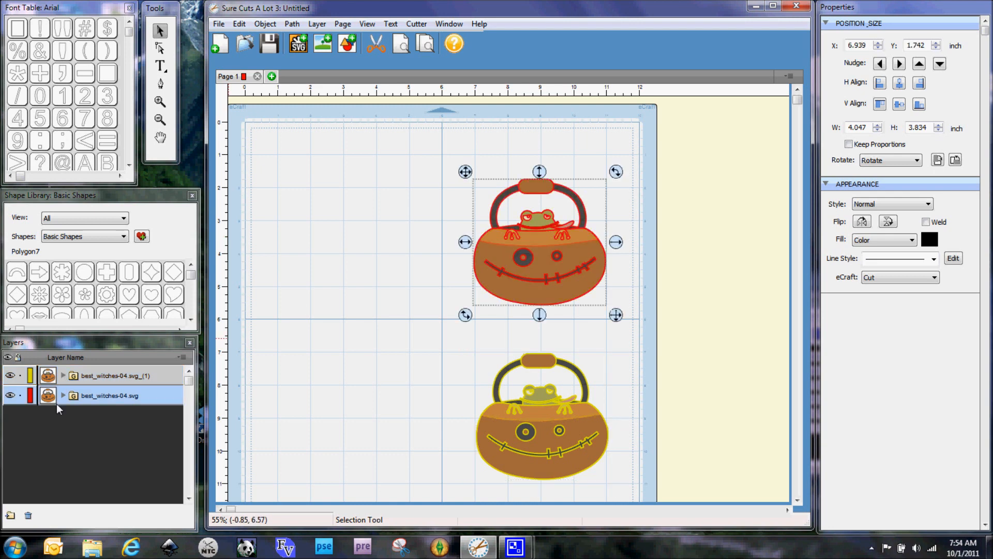
{"action": "left_click", "coordinate": [63, 395]}
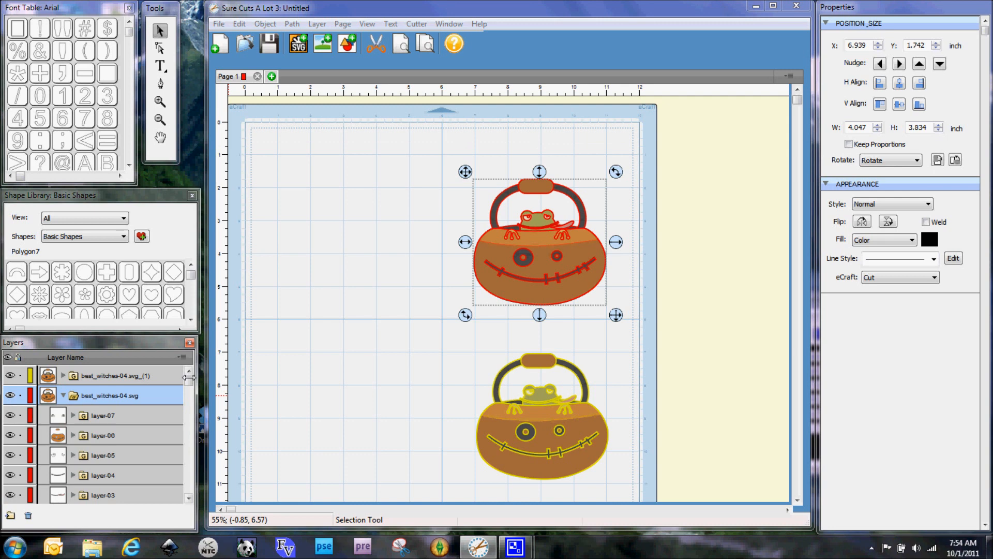
{"action": "scroll", "scroll_direction": "down", "scroll_amount": 3}
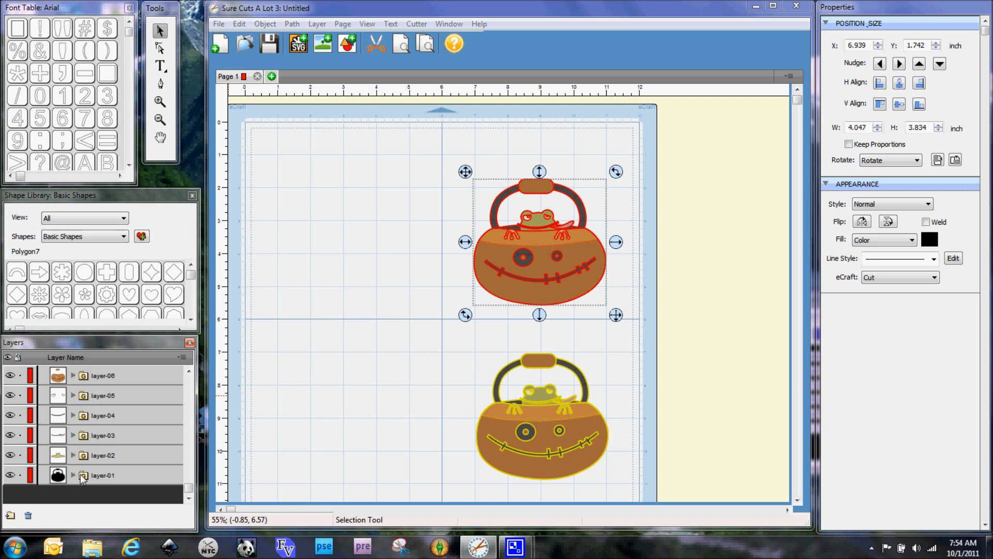
{"action": "mouse_move", "coordinate": [91, 478]}
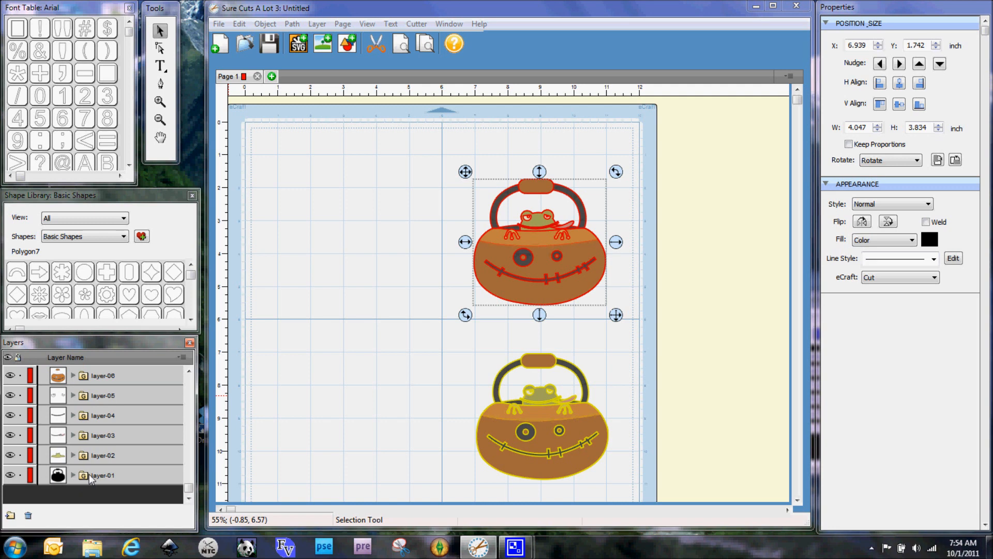
{"action": "mouse_move", "coordinate": [190, 486]}
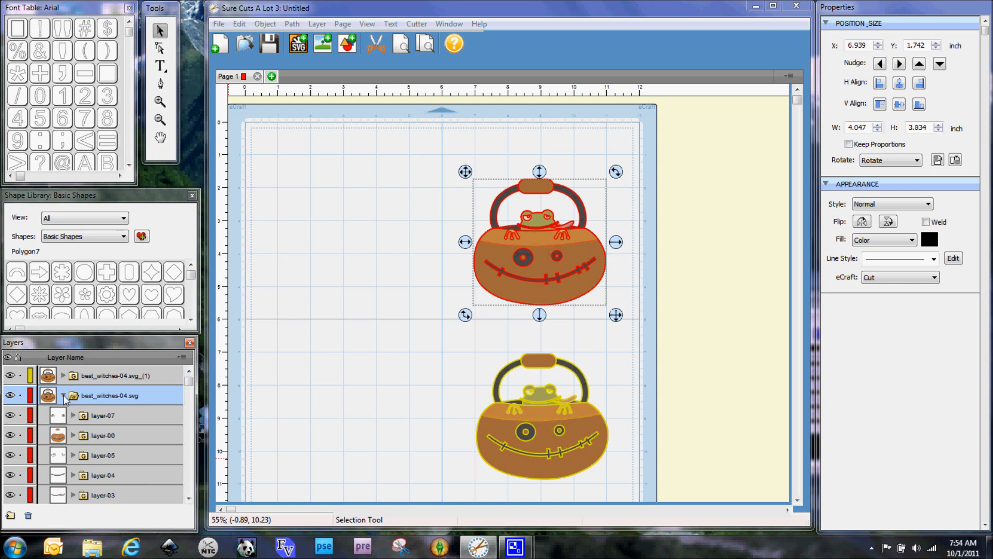
{"action": "left_click", "coordinate": [64, 395]}
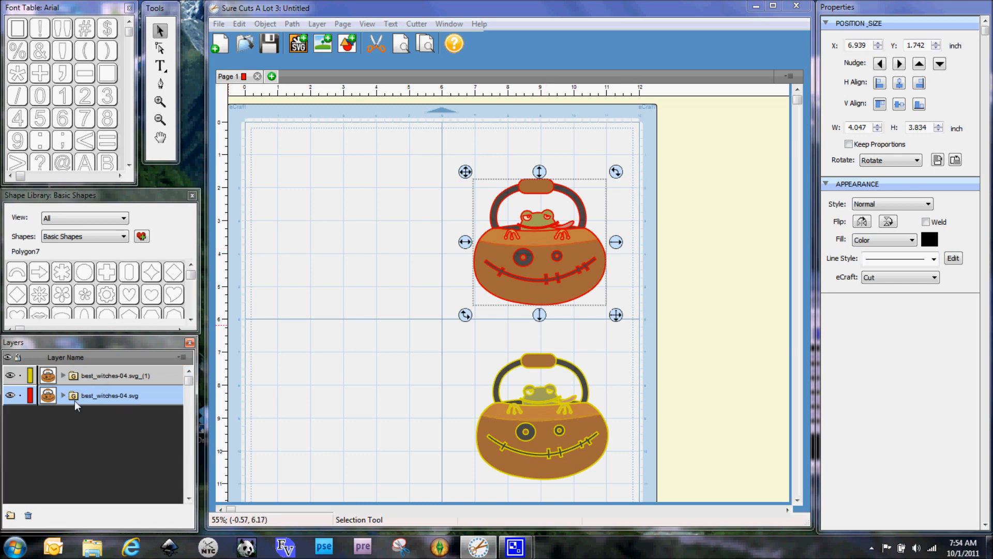
{"action": "mouse_move", "coordinate": [81, 403]}
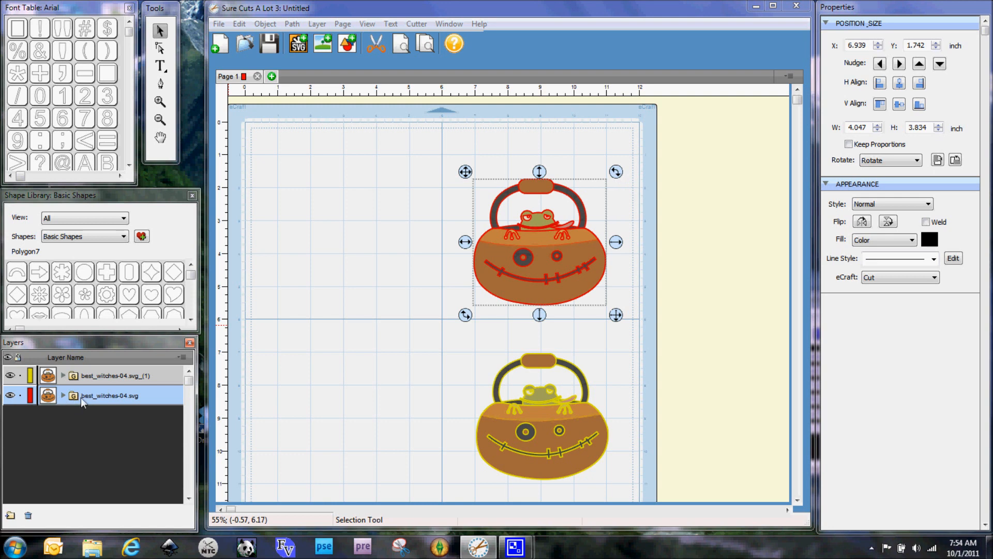
{"action": "mouse_move", "coordinate": [278, 29]}
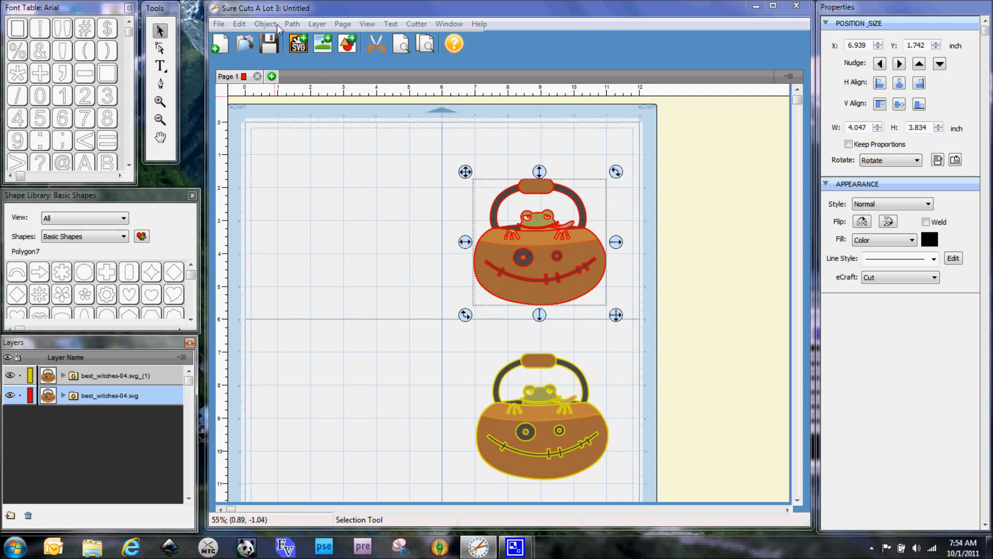
Step: Ungroup the upper cauldron via Object > Ungroup and select all of its pieces
{"action": "left_click", "coordinate": [265, 24]}
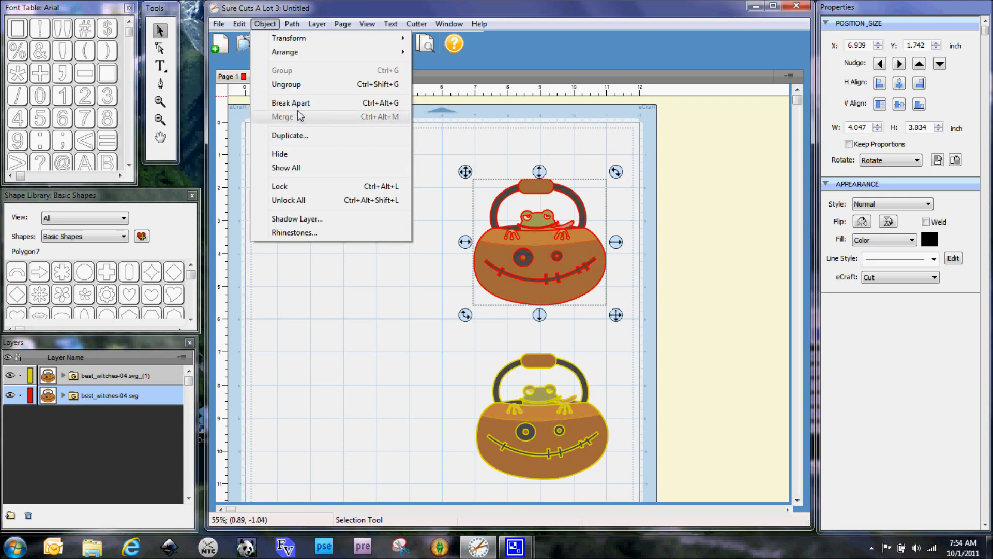
{"action": "left_click", "coordinate": [282, 117]}
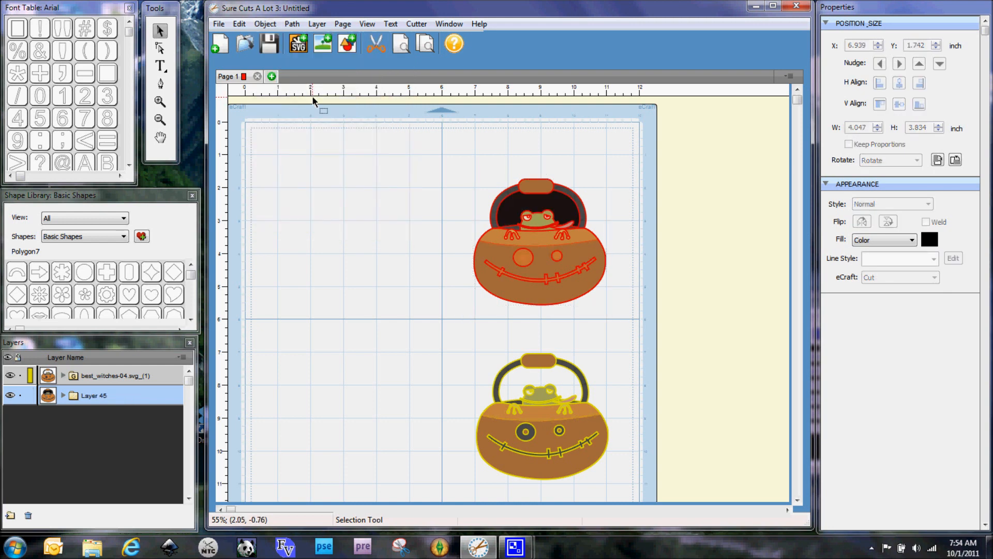
{"action": "mouse_move", "coordinate": [367, 317]}
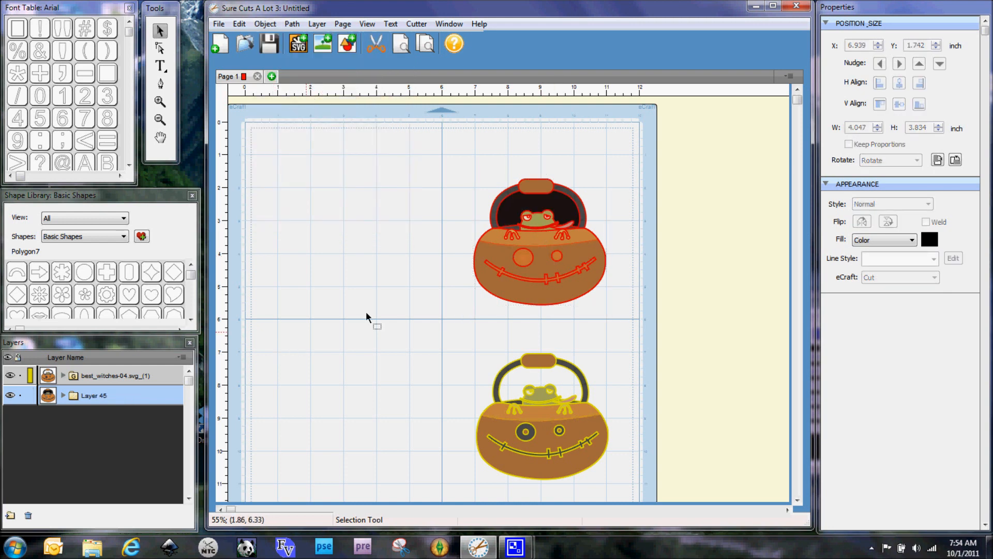
{"action": "mouse_move", "coordinate": [531, 200]}
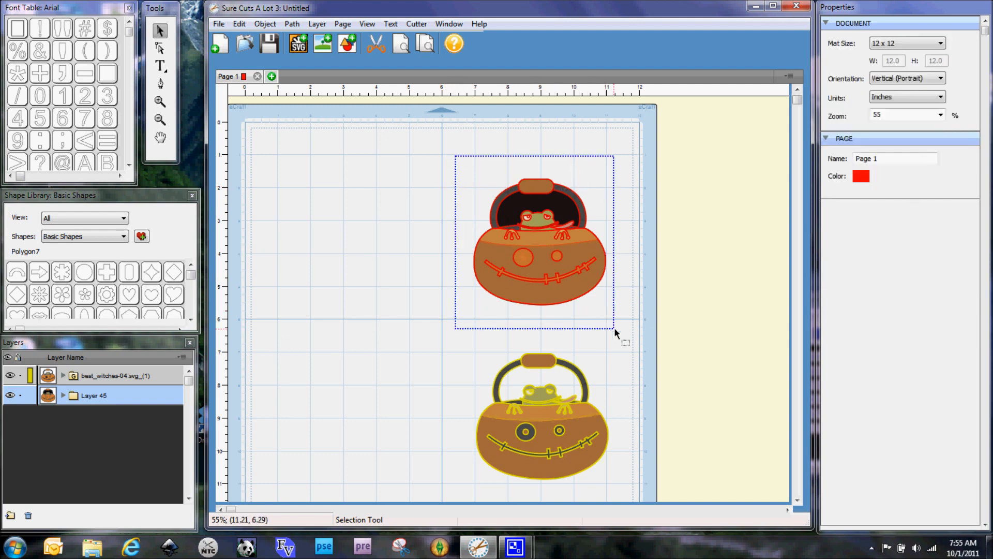
{"action": "left_click", "coordinate": [538, 241]}
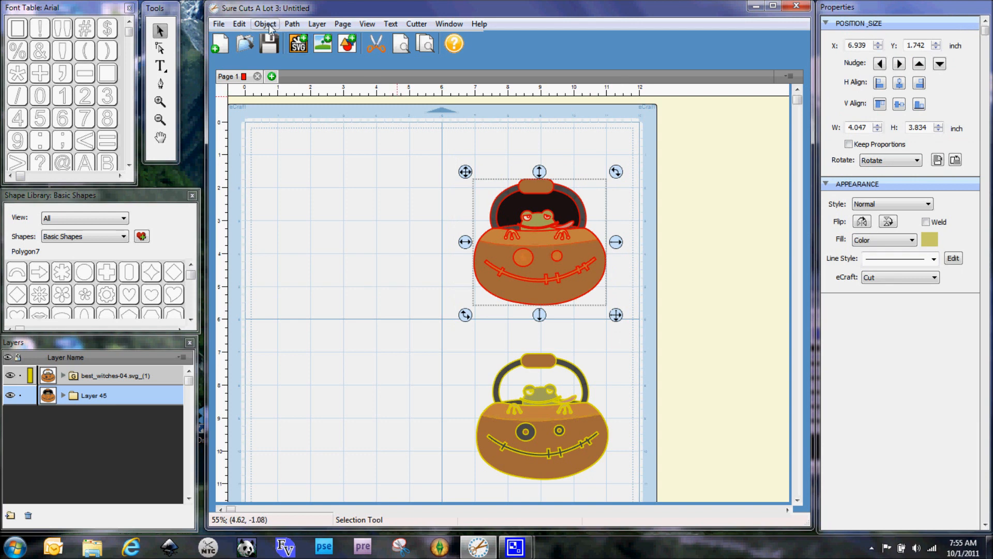
Step: Union the selected pieces into a single solid cauldron silhouette
{"action": "left_click", "coordinate": [292, 24]}
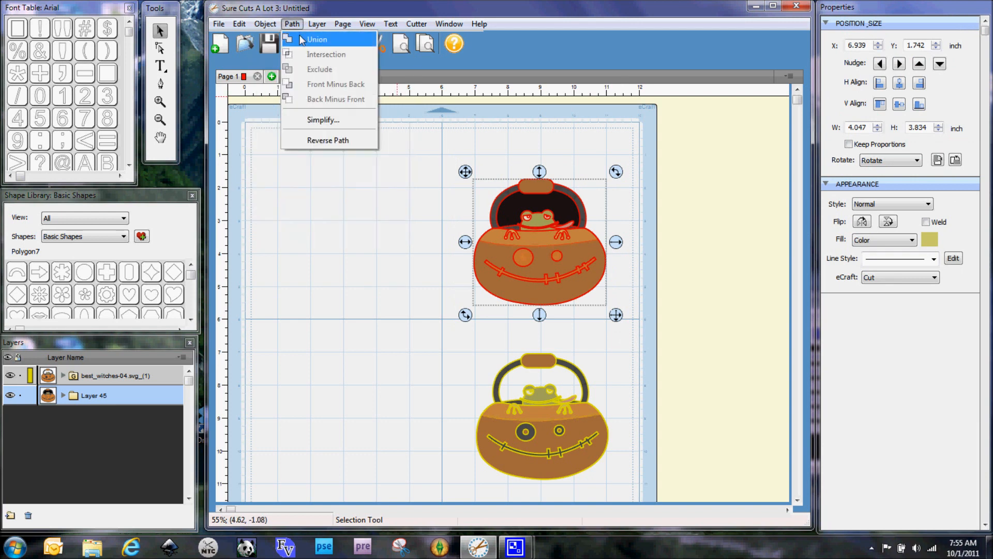
{"action": "left_click", "coordinate": [318, 39]}
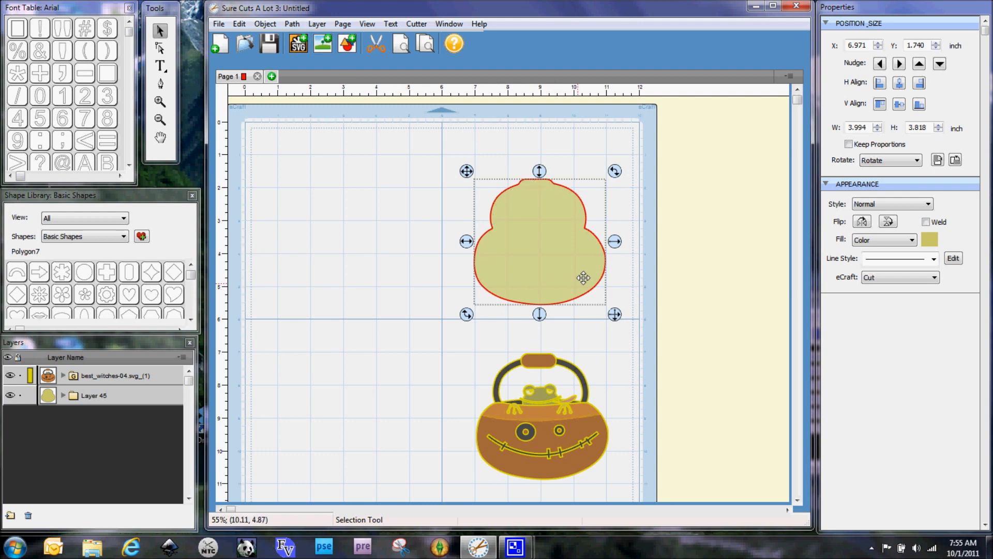
{"action": "mouse_move", "coordinate": [553, 194]}
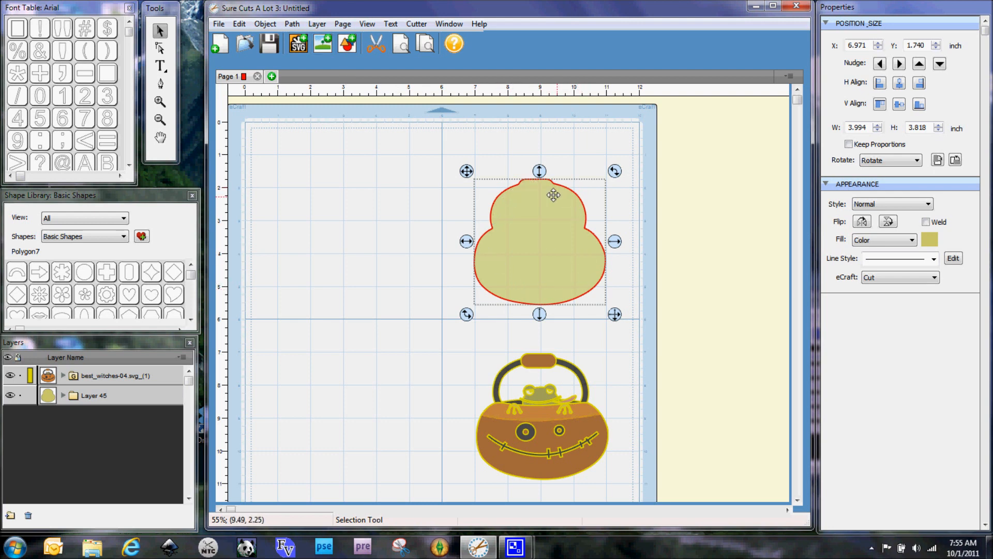
{"action": "mouse_move", "coordinate": [506, 437]}
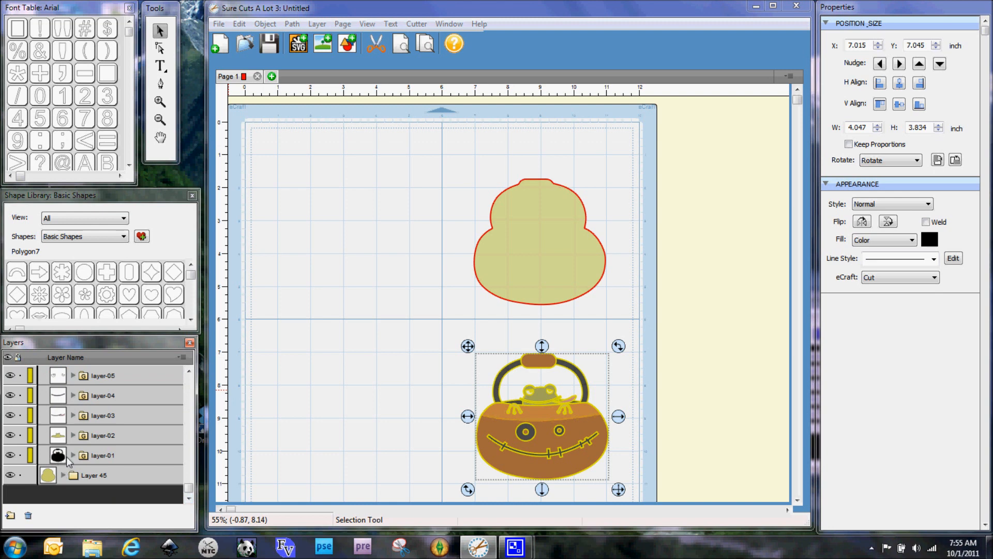
{"action": "mouse_move", "coordinate": [66, 461]}
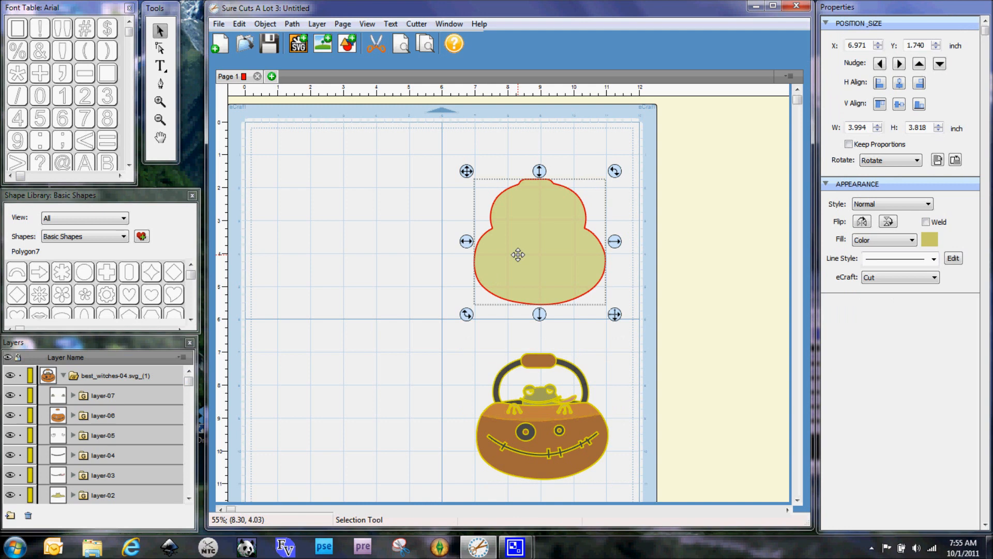
Step: Paste the copied silhouette in place over the original and select the new copy
{"action": "left_click", "coordinate": [239, 24]}
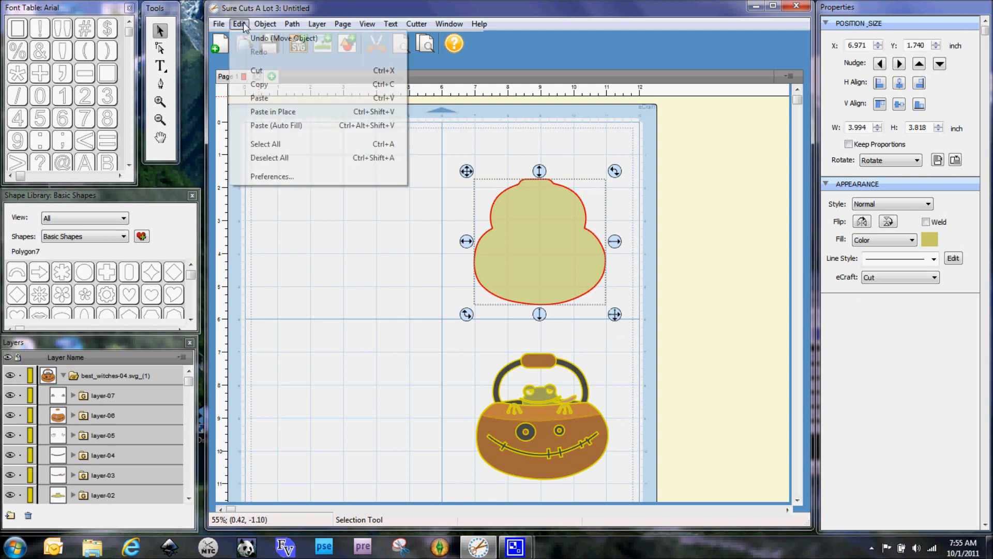
{"action": "mouse_move", "coordinate": [272, 112]}
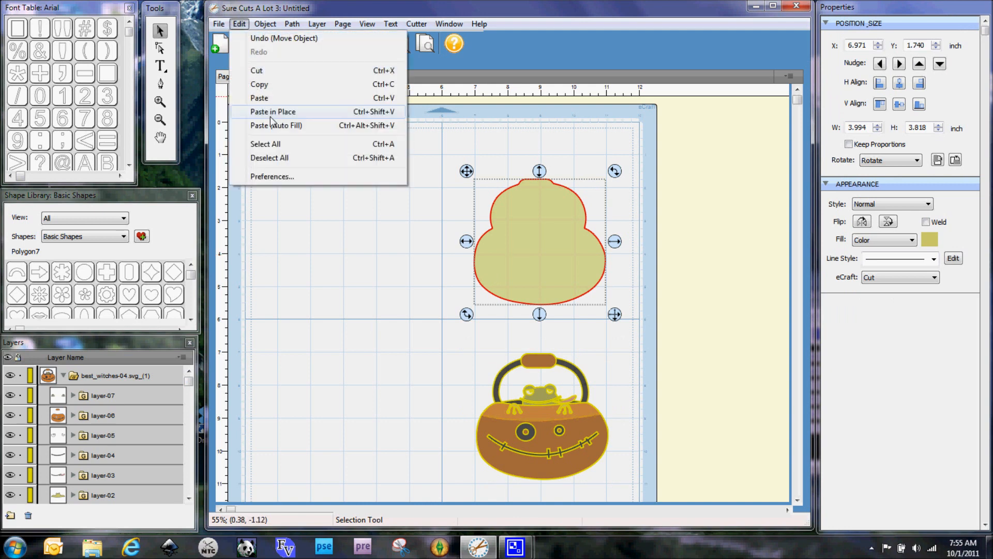
{"action": "left_click", "coordinate": [272, 112]}
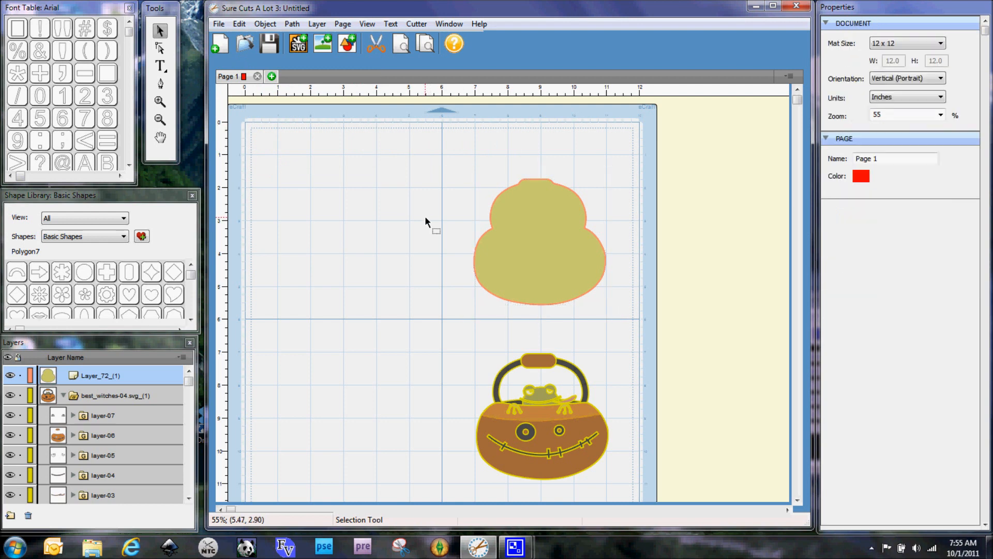
{"action": "left_click", "coordinate": [538, 241]}
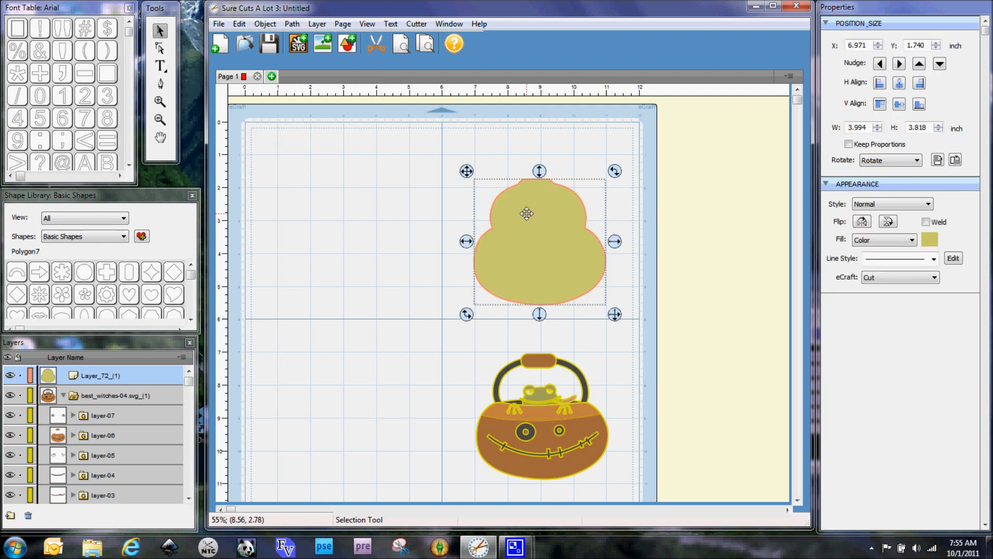
{"action": "mouse_move", "coordinate": [535, 215]}
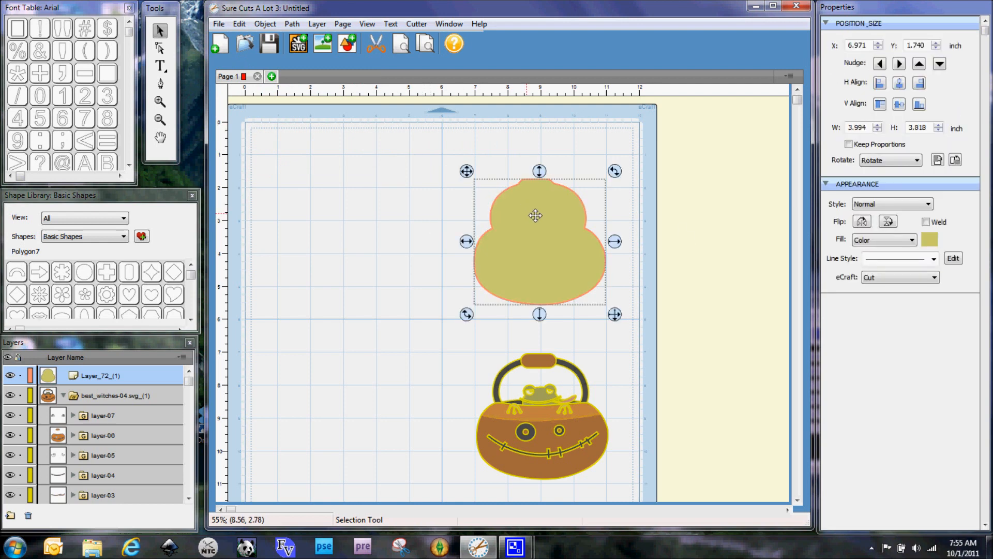
{"action": "mouse_move", "coordinate": [863, 222]}
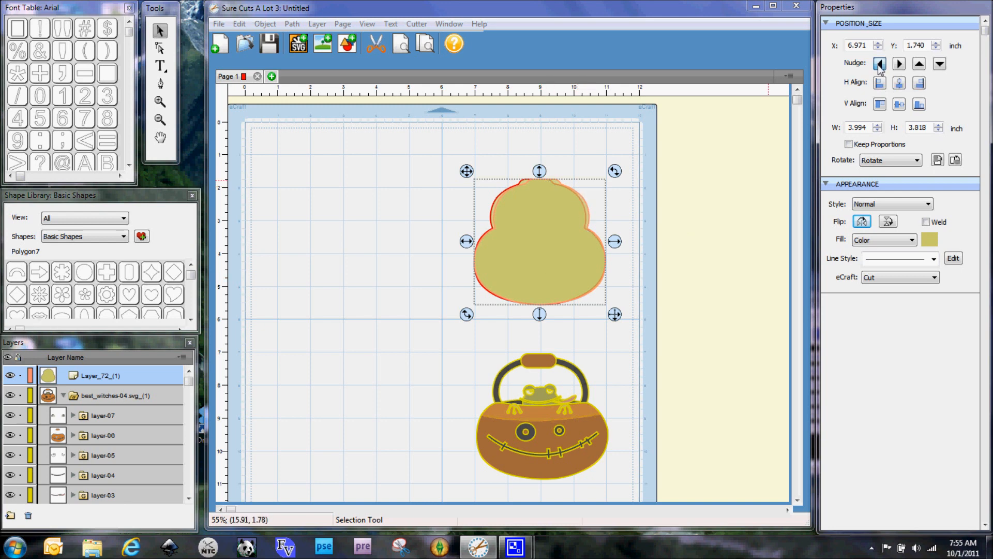
Step: Nudge the top silhouette left to a horizontal position of 3 inches
{"action": "left_click", "coordinate": [880, 63]}
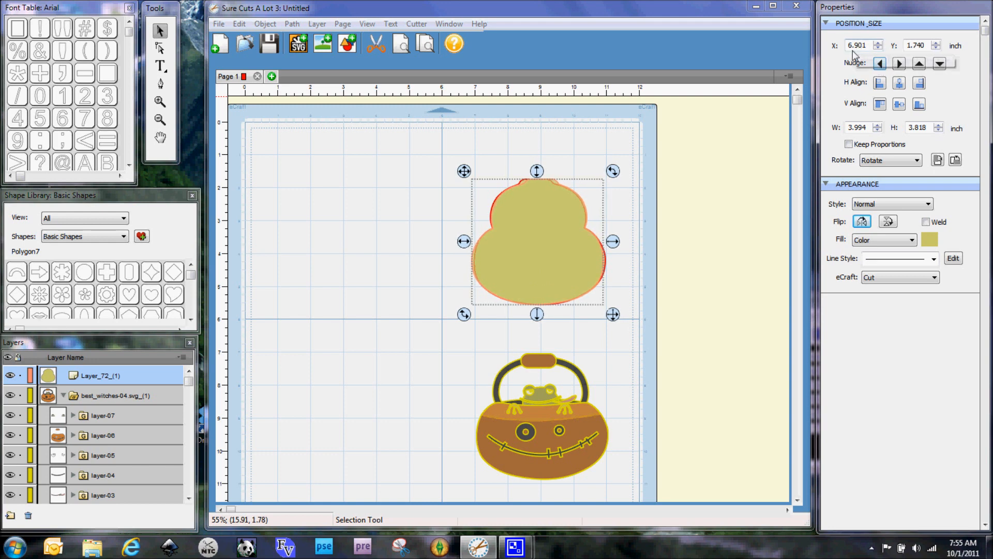
{"action": "mouse_move", "coordinate": [859, 44]}
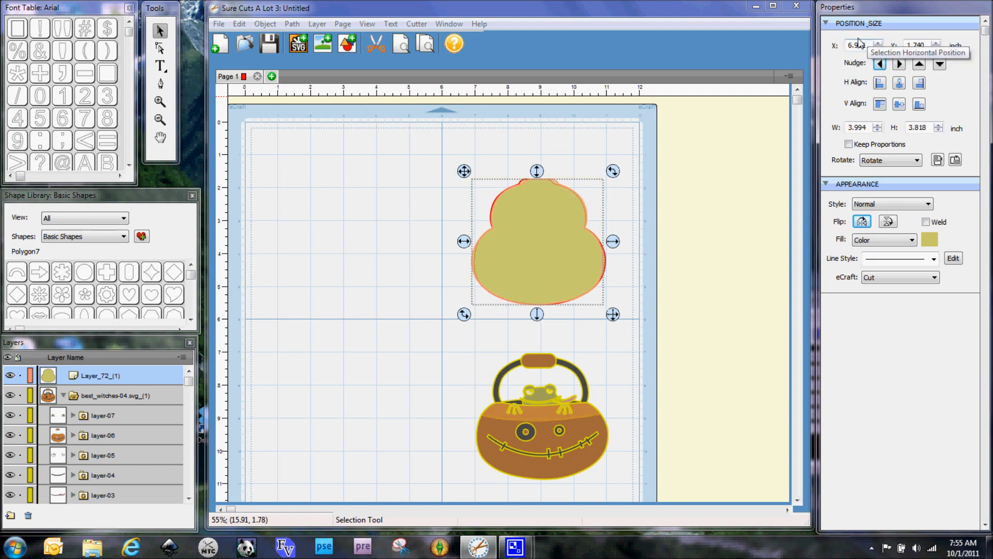
{"action": "triple_click", "coordinate": [859, 45]}
{"action": "type", "text": "3.000"}
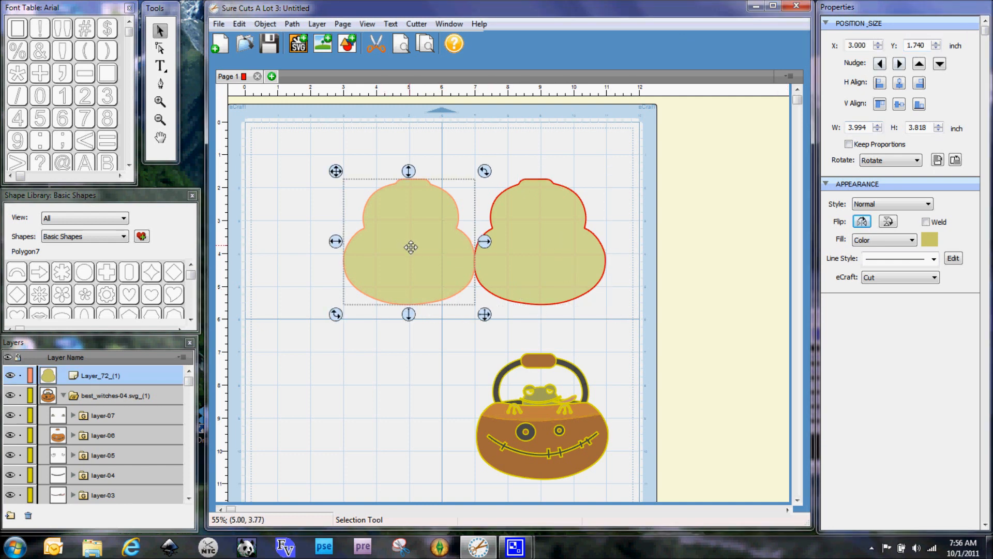
{"action": "mouse_move", "coordinate": [411, 73]}
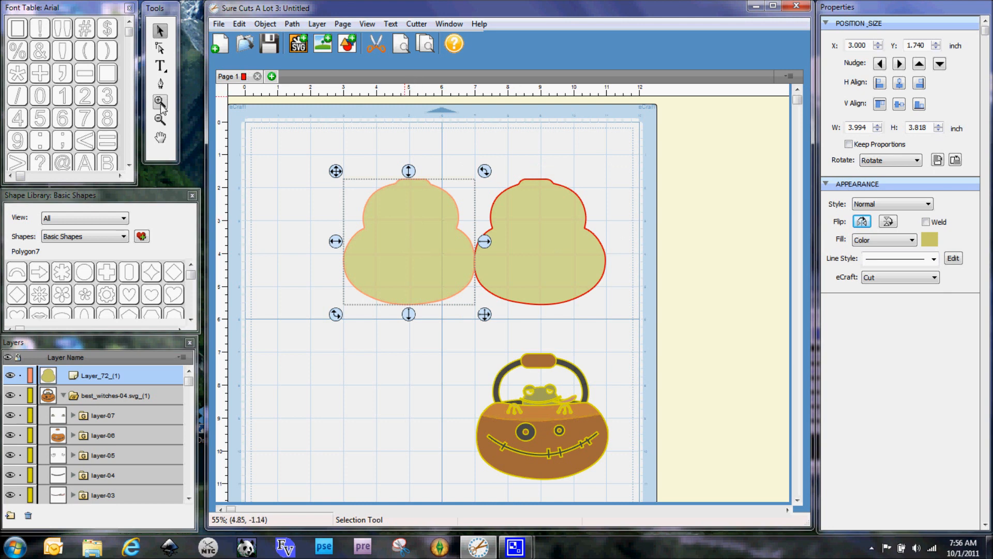
Step: Zoom in closely on the seam where the two cauldron silhouettes touch
{"action": "left_click", "coordinate": [159, 102]}
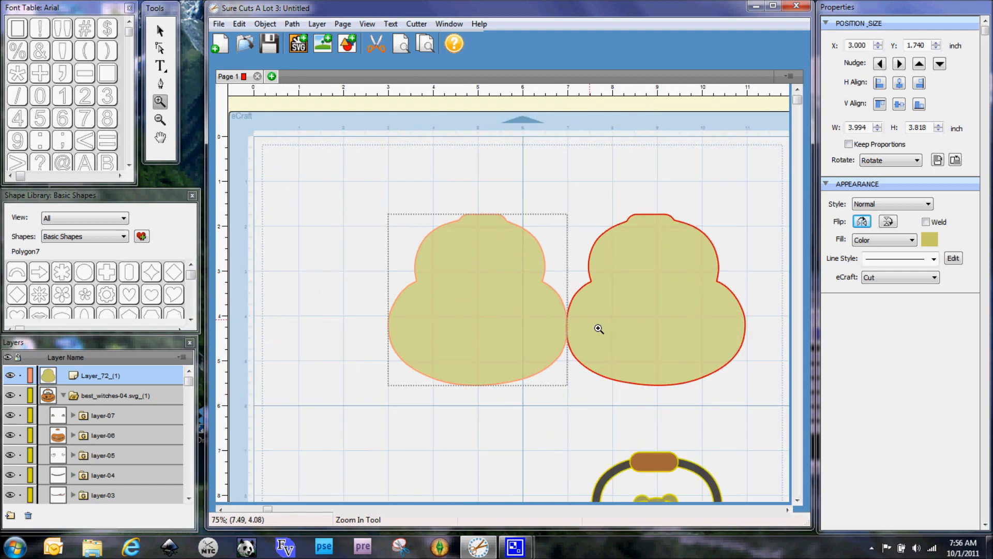
{"action": "left_click", "coordinate": [599, 328]}
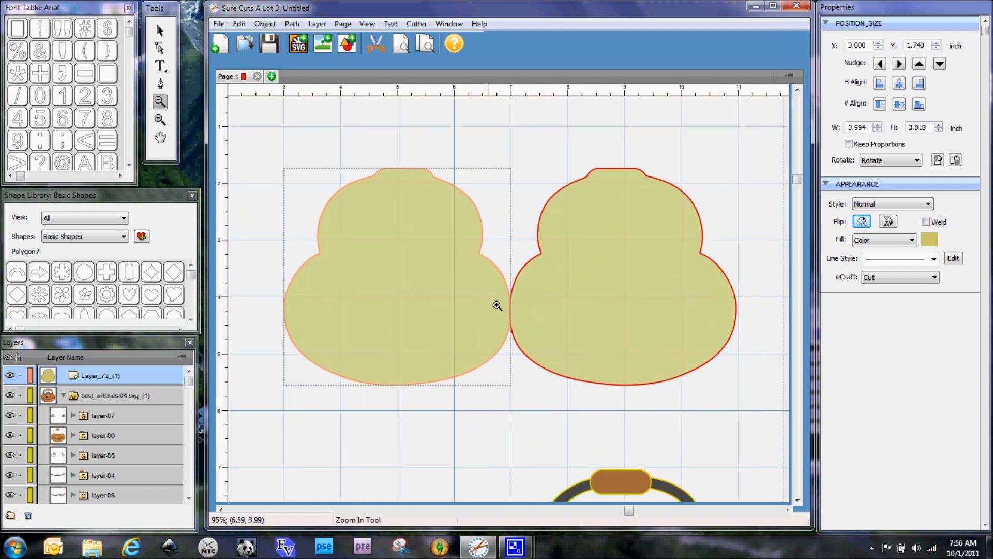
{"action": "left_click", "coordinate": [498, 307]}
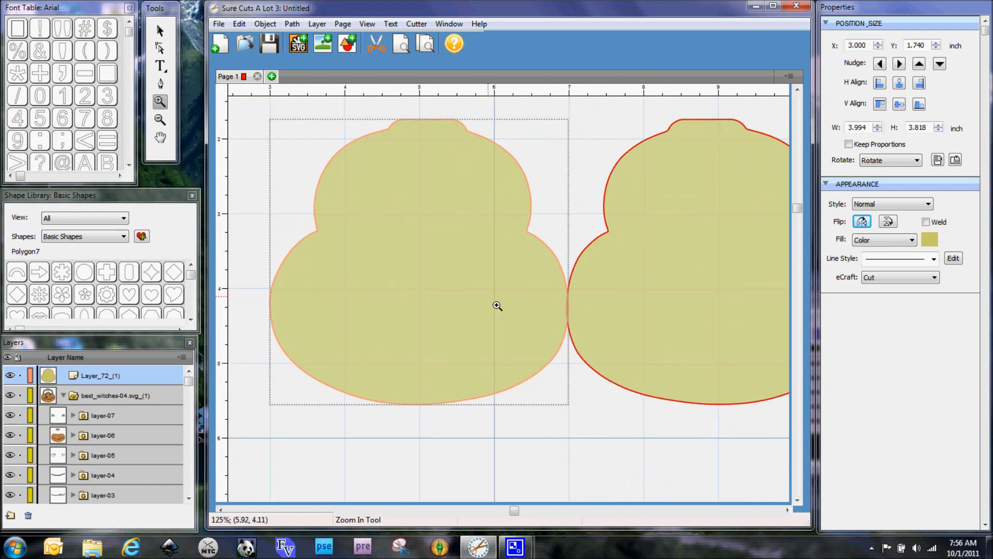
{"action": "left_click", "coordinate": [496, 306]}
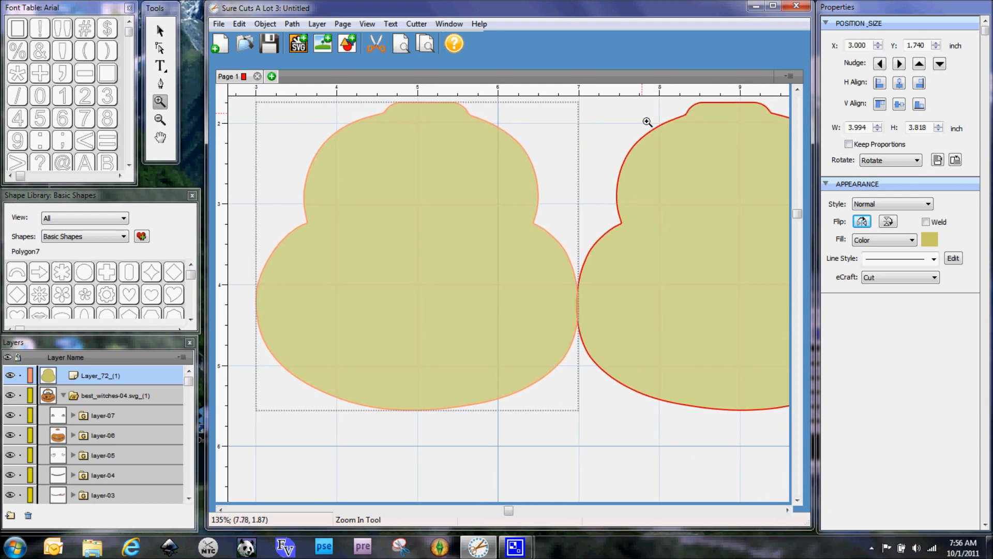
{"action": "mouse_move", "coordinate": [583, 352]}
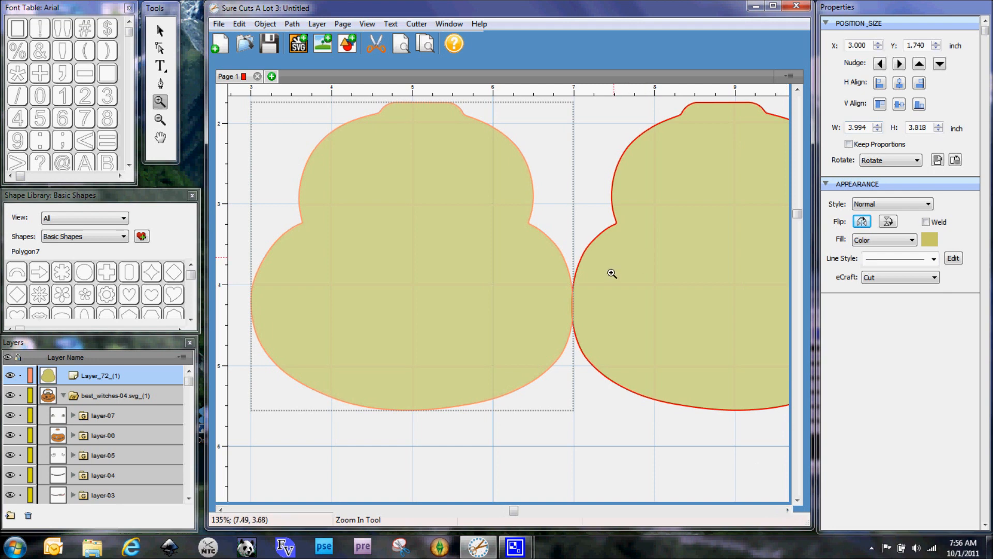
{"action": "left_click", "coordinate": [611, 273]}
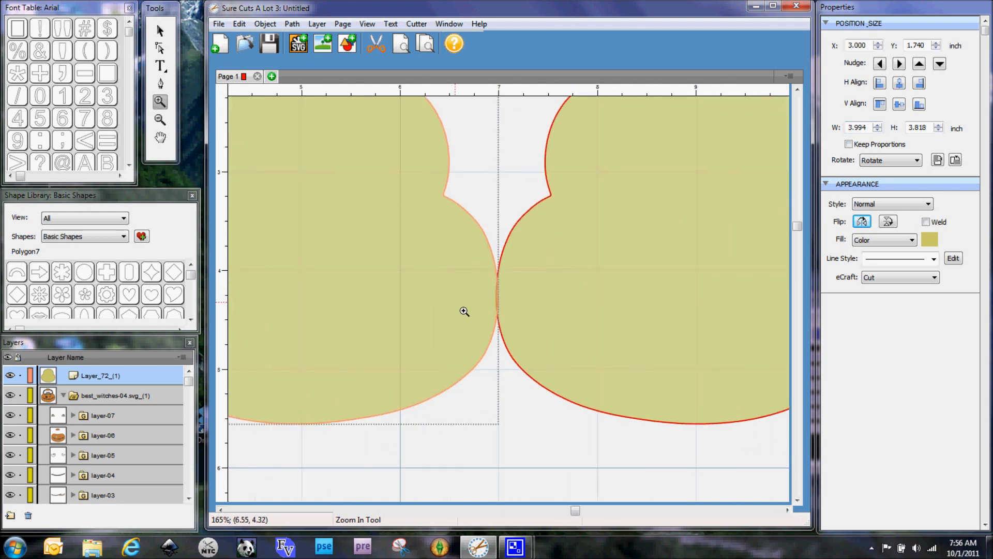
{"action": "mouse_move", "coordinate": [404, 286]}
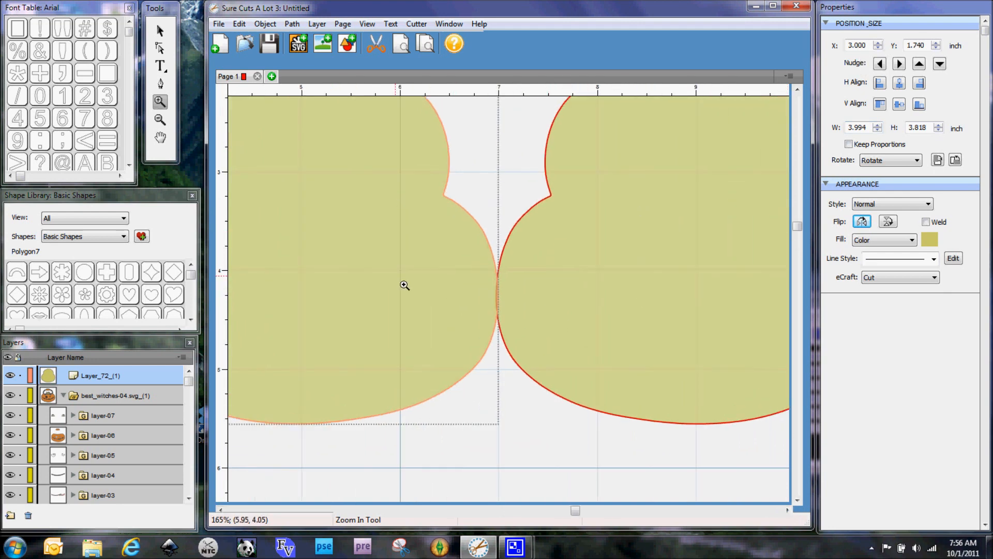
{"action": "left_click", "coordinate": [159, 30]}
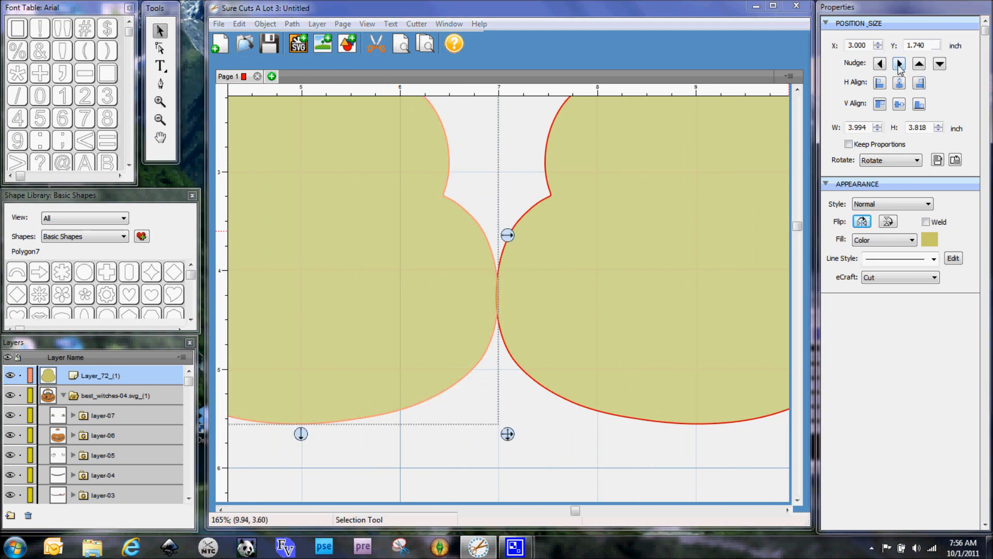
Step: Nudge the left cauldron right then back left, keeping it at 3 inches just touching
{"action": "left_click", "coordinate": [900, 63]}
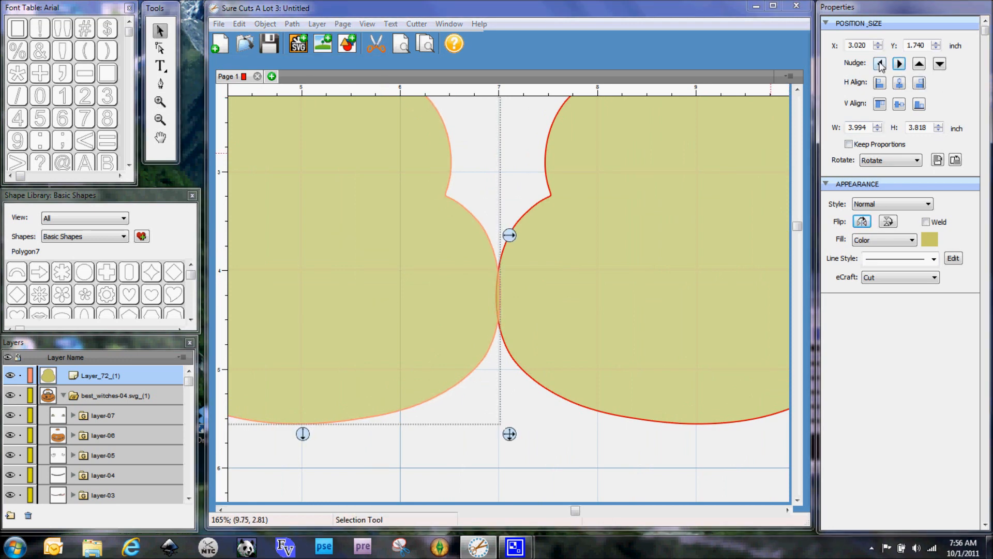
{"action": "left_click", "coordinate": [879, 63]}
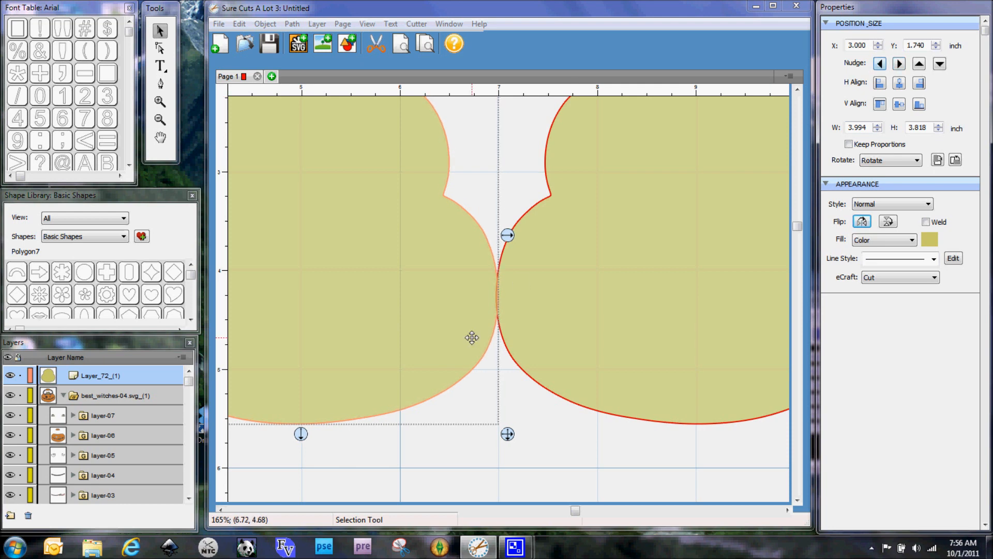
{"action": "mouse_move", "coordinate": [546, 323]}
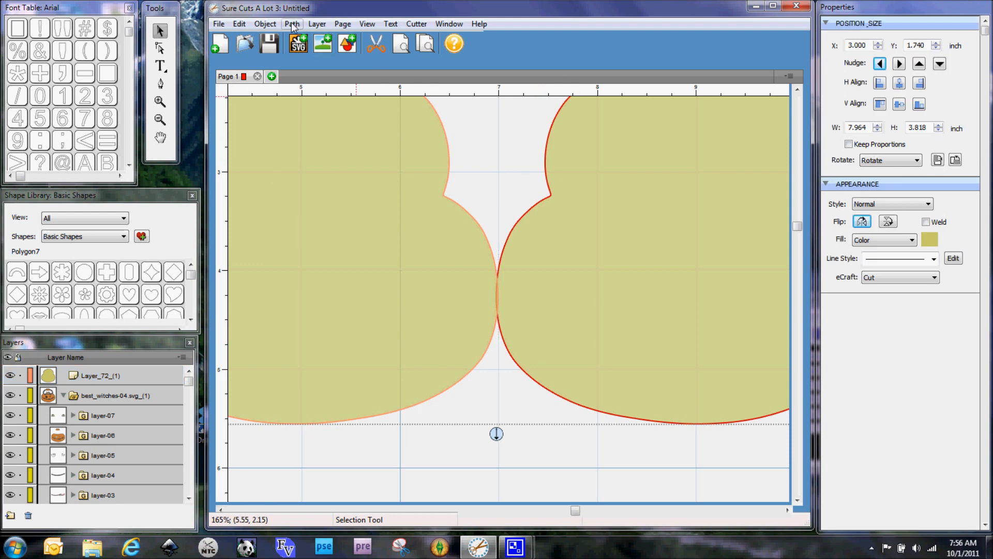
Step: Union the two touching cauldrons into one double-cauldron shape about 7.97 inches wide, viewing the full mat
{"action": "left_click", "coordinate": [292, 24]}
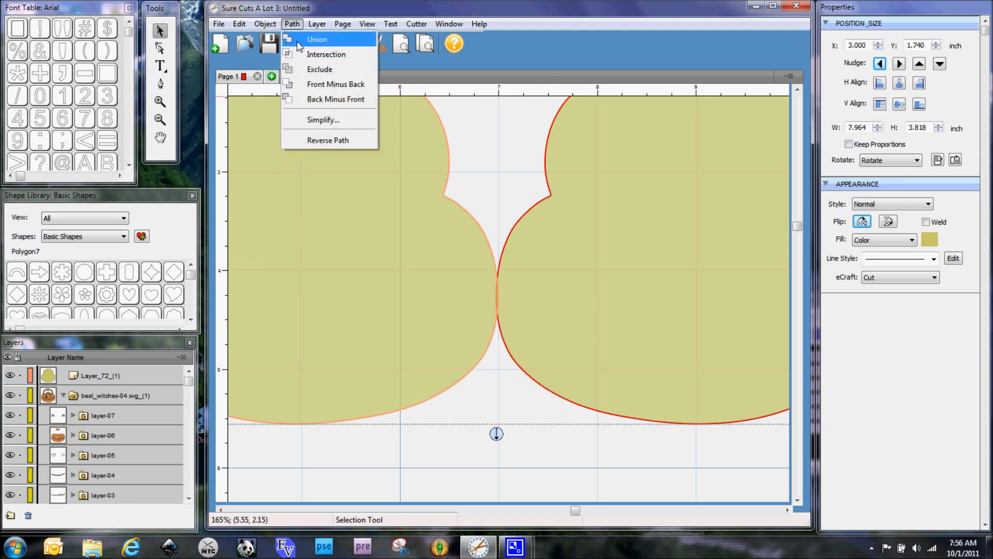
{"action": "left_click", "coordinate": [316, 38]}
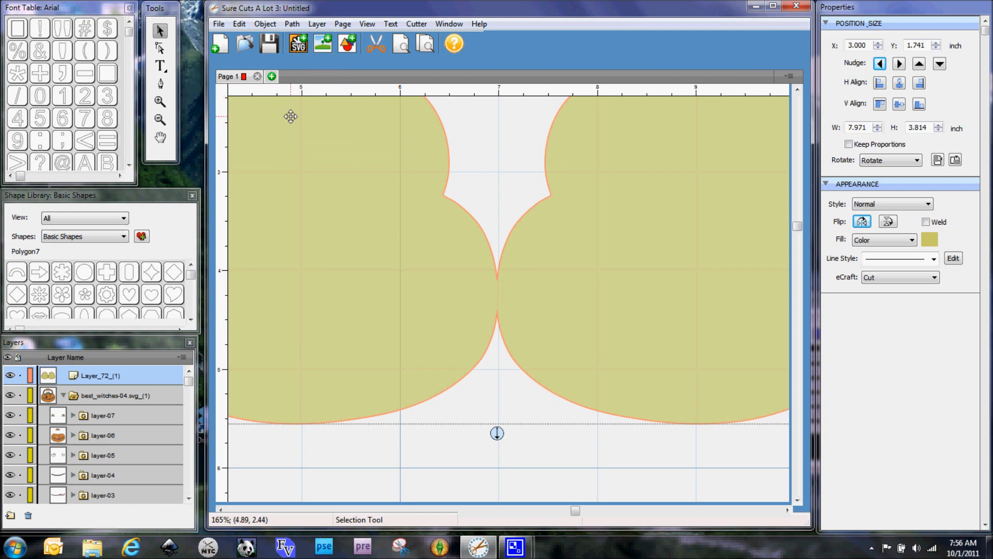
{"action": "left_click", "coordinate": [159, 120]}
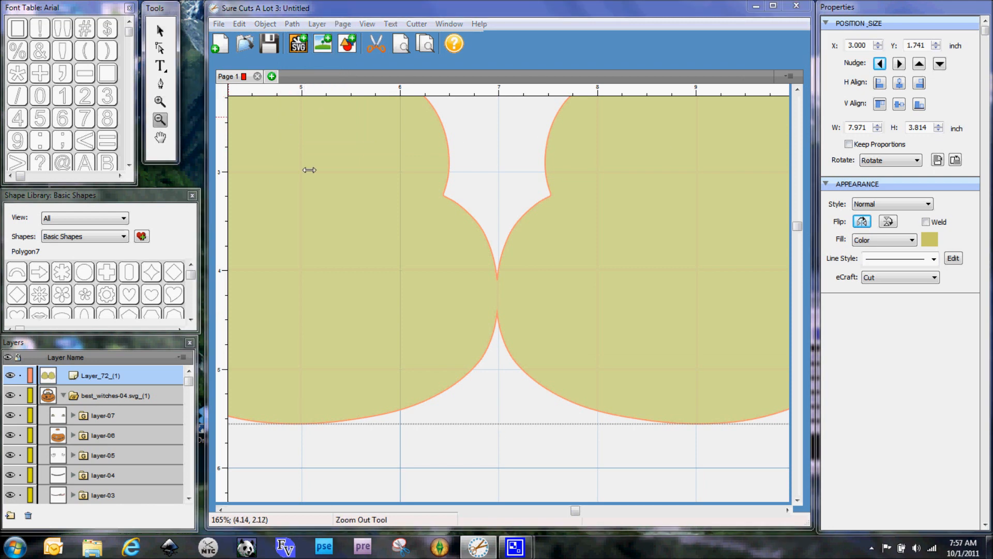
{"action": "left_click", "coordinate": [534, 297]}
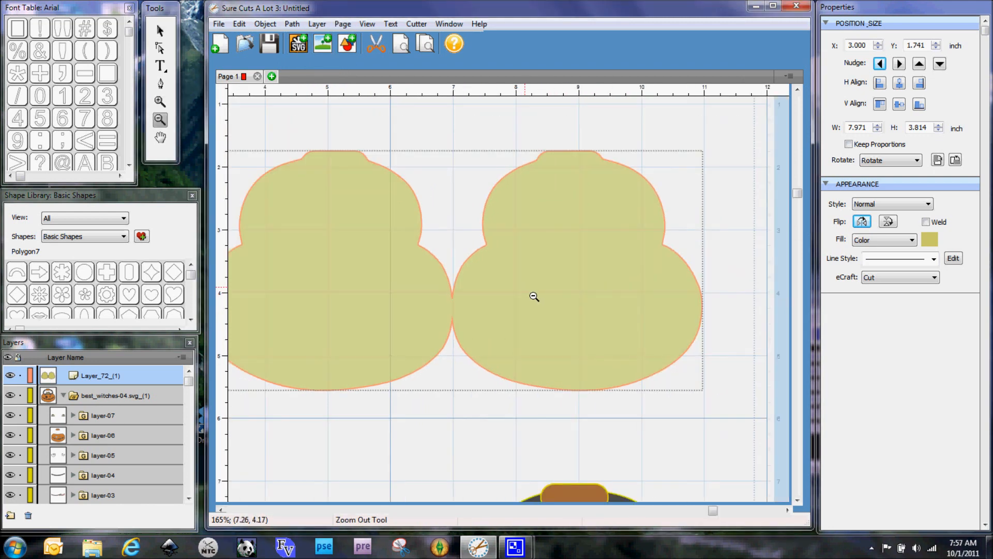
{"action": "left_click", "coordinate": [534, 297]}
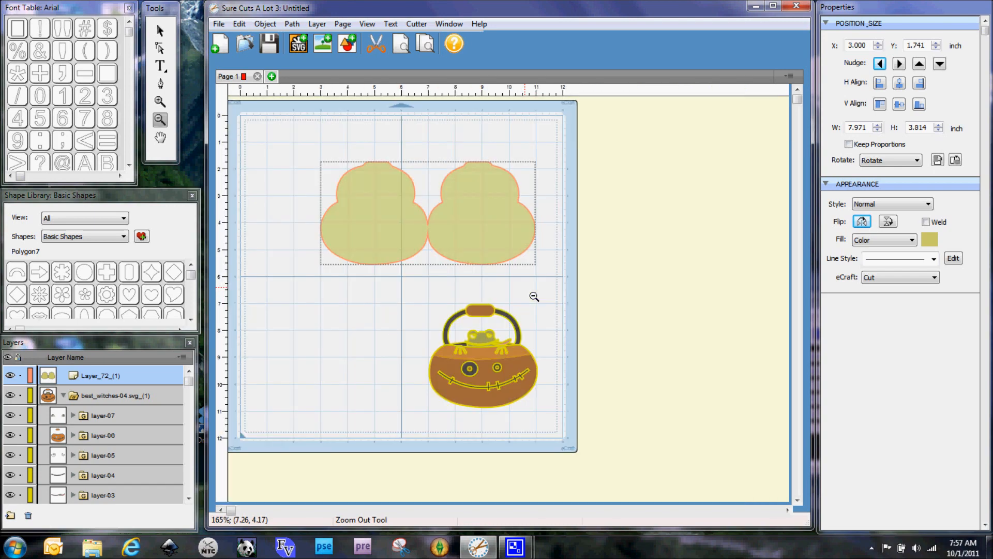
{"action": "left_click", "coordinate": [159, 30]}
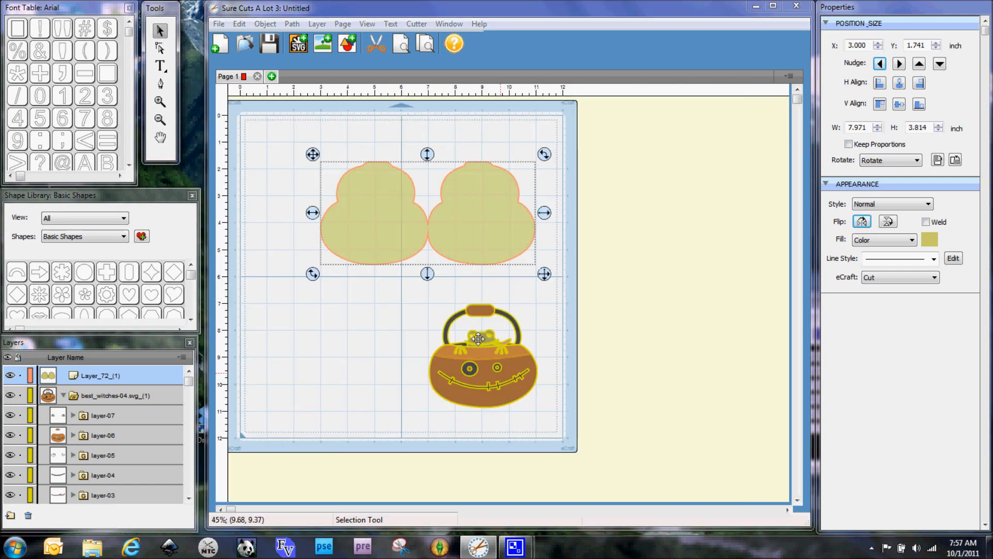
Step: Place the welded base below the artwork and give it a Shadow (Rounded) style at 1.00
{"action": "left_click", "coordinate": [484, 361]}
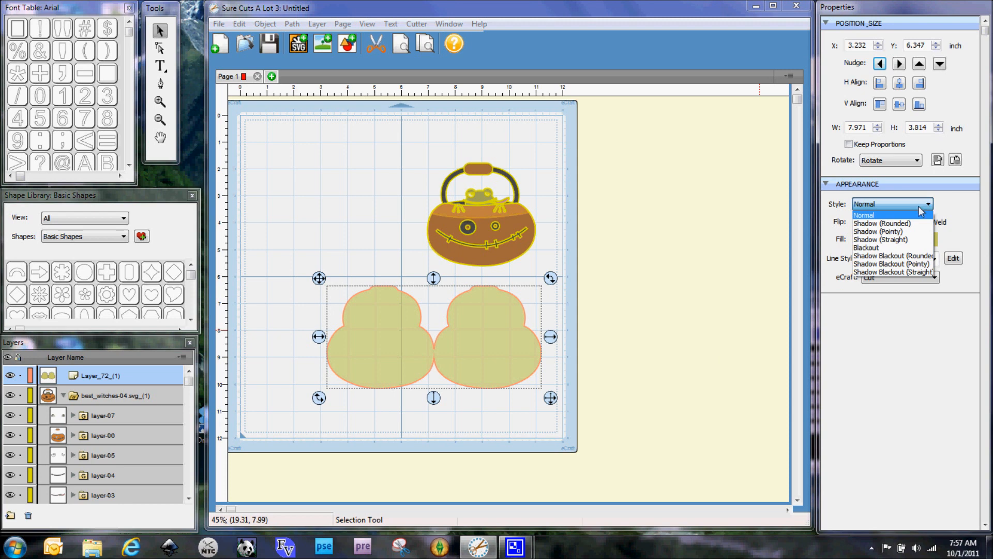
{"action": "mouse_move", "coordinate": [890, 224]}
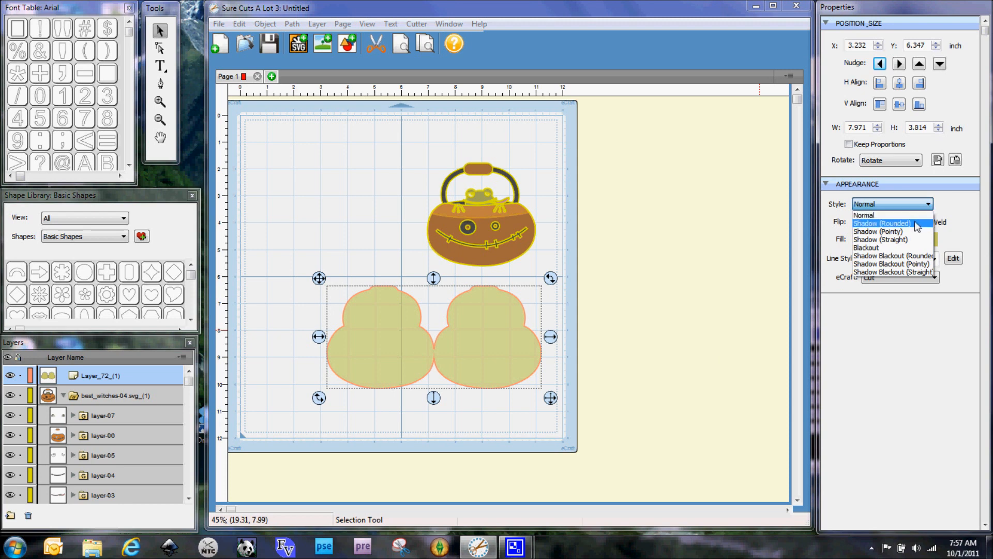
{"action": "left_click", "coordinate": [881, 223]}
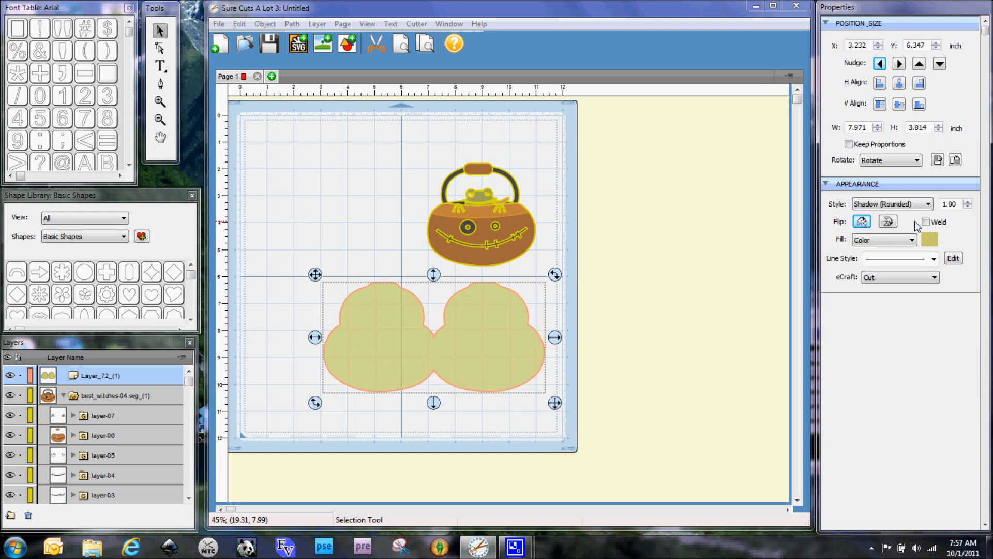
{"action": "mouse_move", "coordinate": [301, 238]}
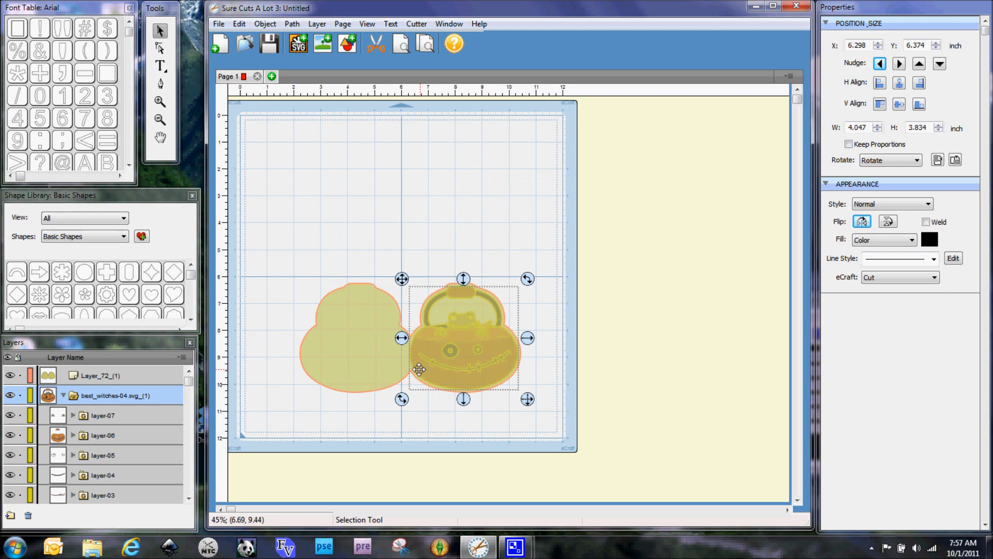
{"action": "mouse_move", "coordinate": [411, 370]}
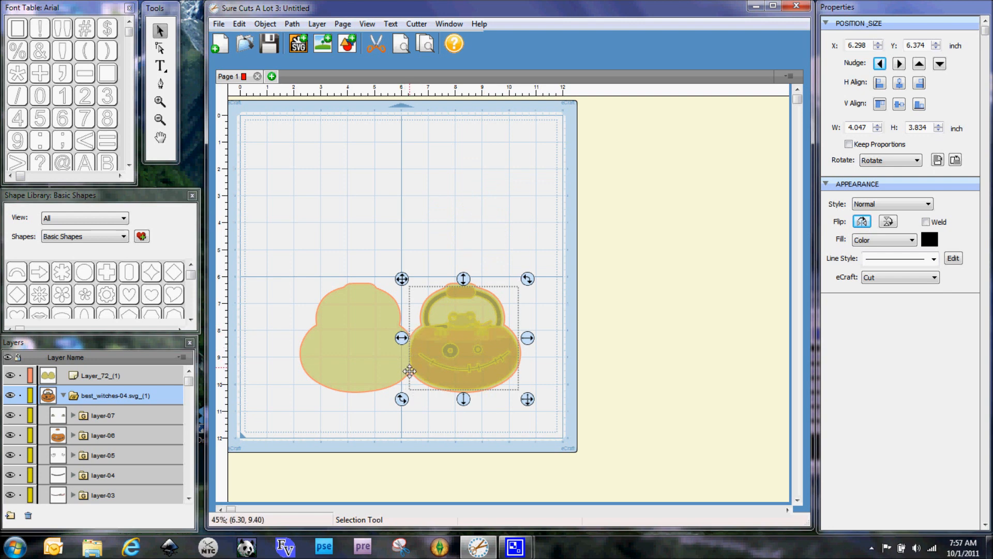
Step: Position the best_witches artwork over the right cauldron of the shadowed welded base
{"action": "left_click", "coordinate": [433, 442]}
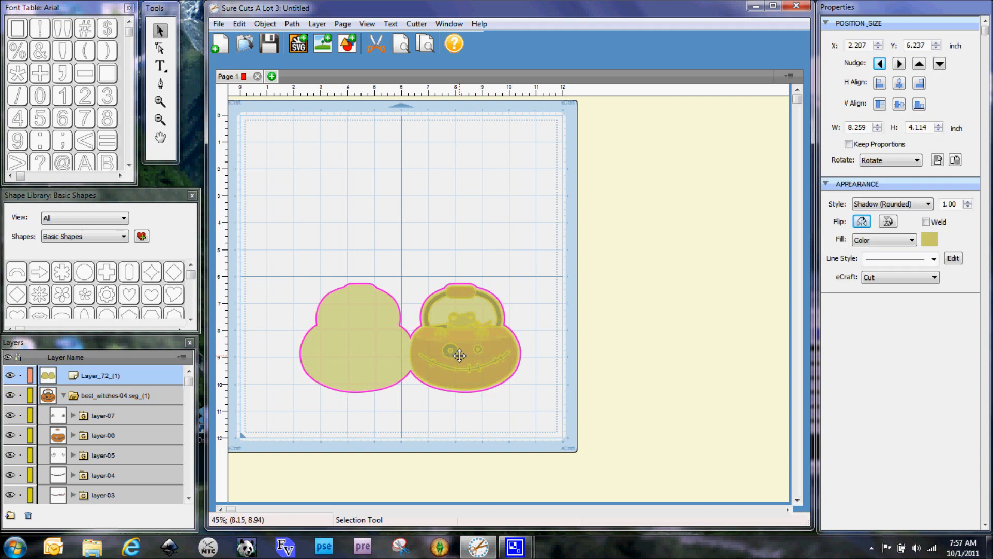
{"action": "left_click", "coordinate": [400, 221]}
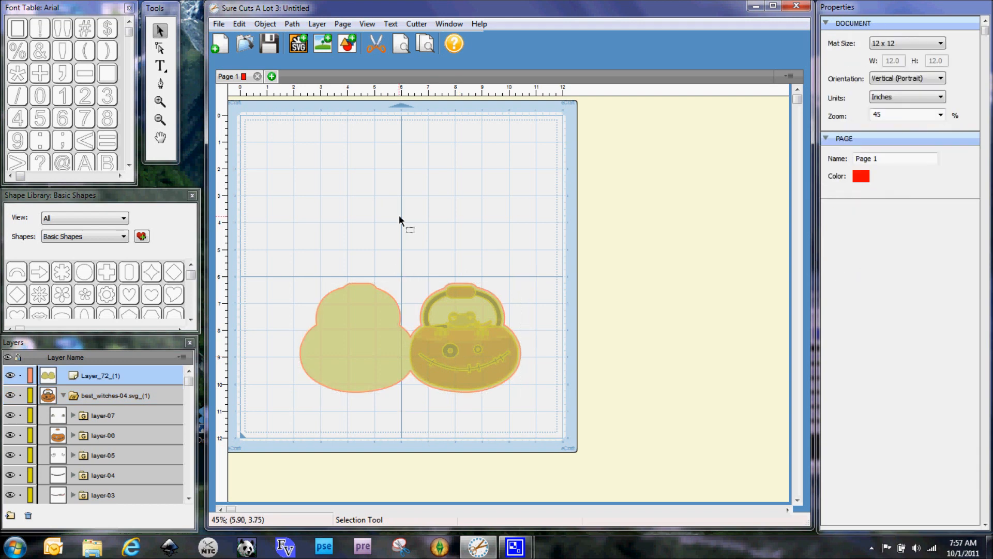
{"action": "mouse_move", "coordinate": [525, 352]}
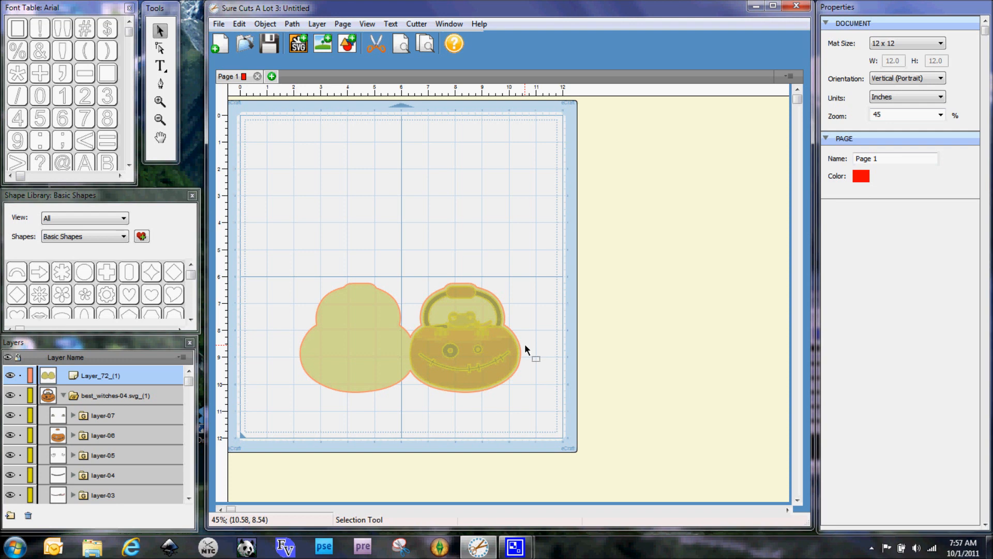
{"action": "mouse_move", "coordinate": [405, 334]}
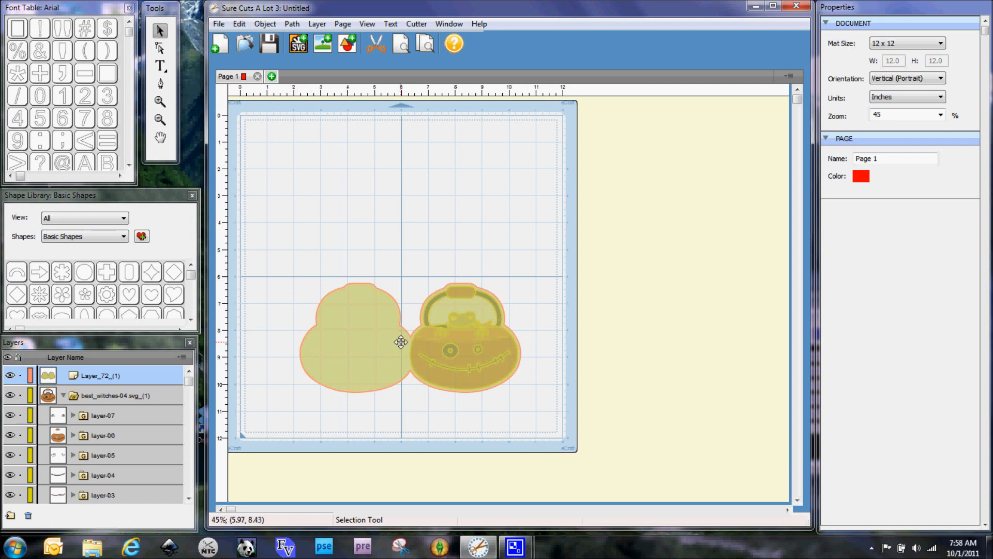
{"action": "mouse_move", "coordinate": [894, 32]}
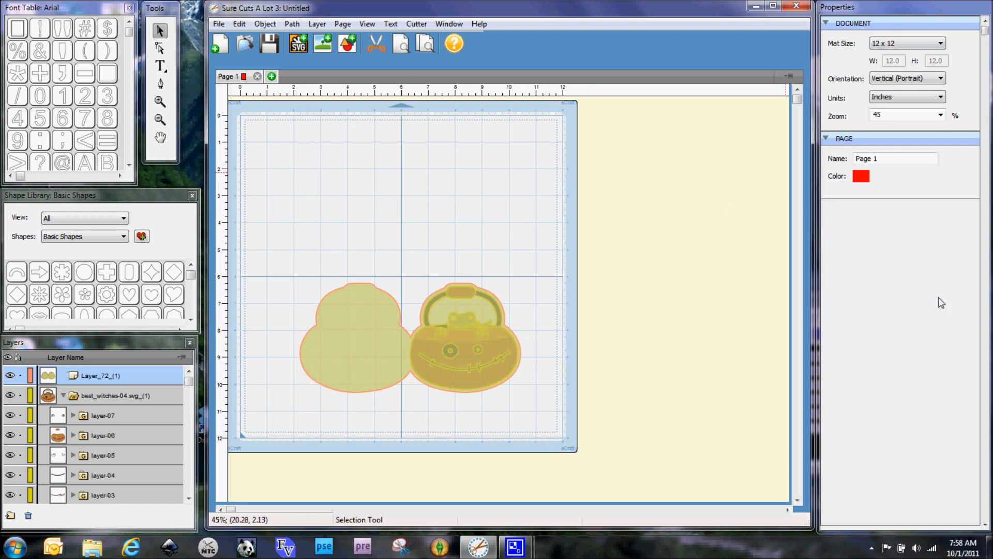
{"action": "mouse_move", "coordinate": [938, 294]}
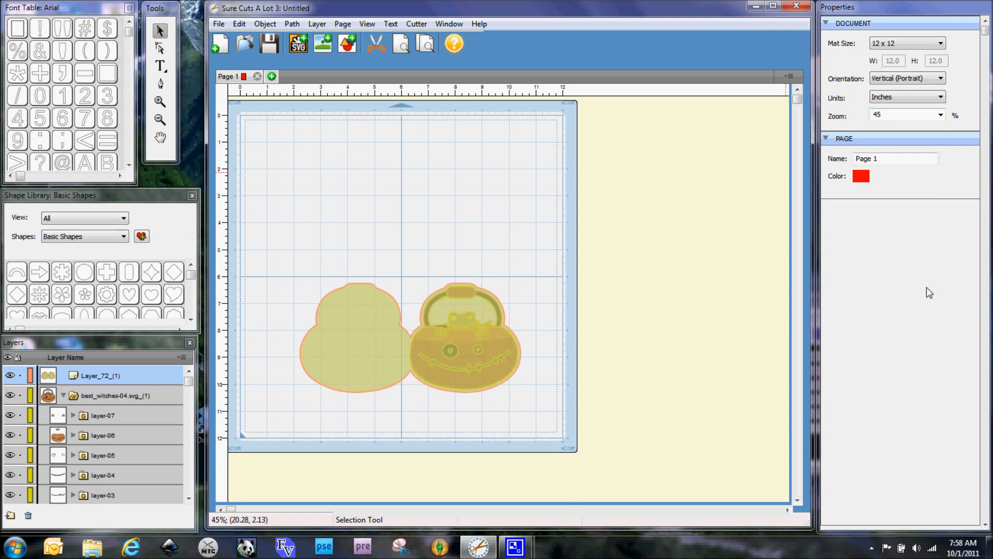
{"action": "mouse_move", "coordinate": [888, 301]}
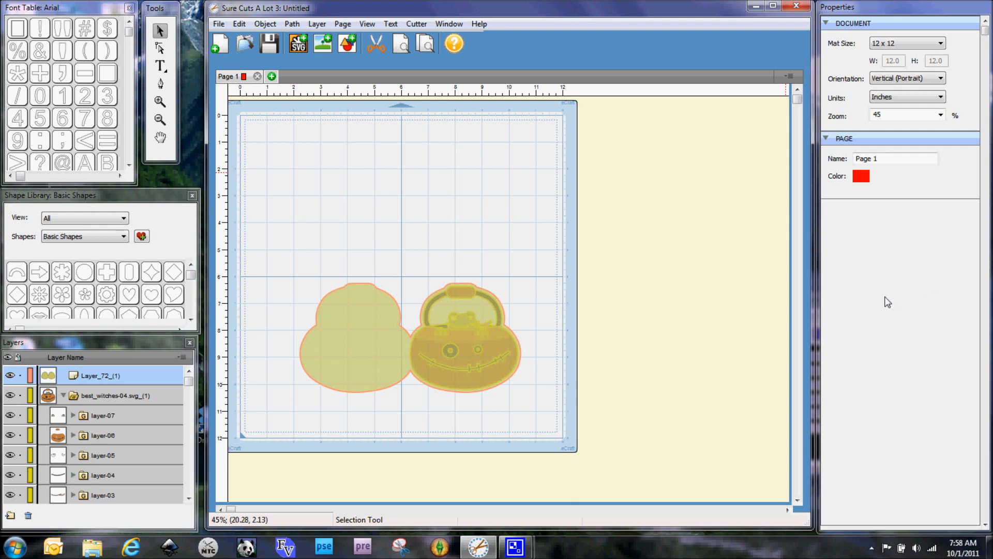